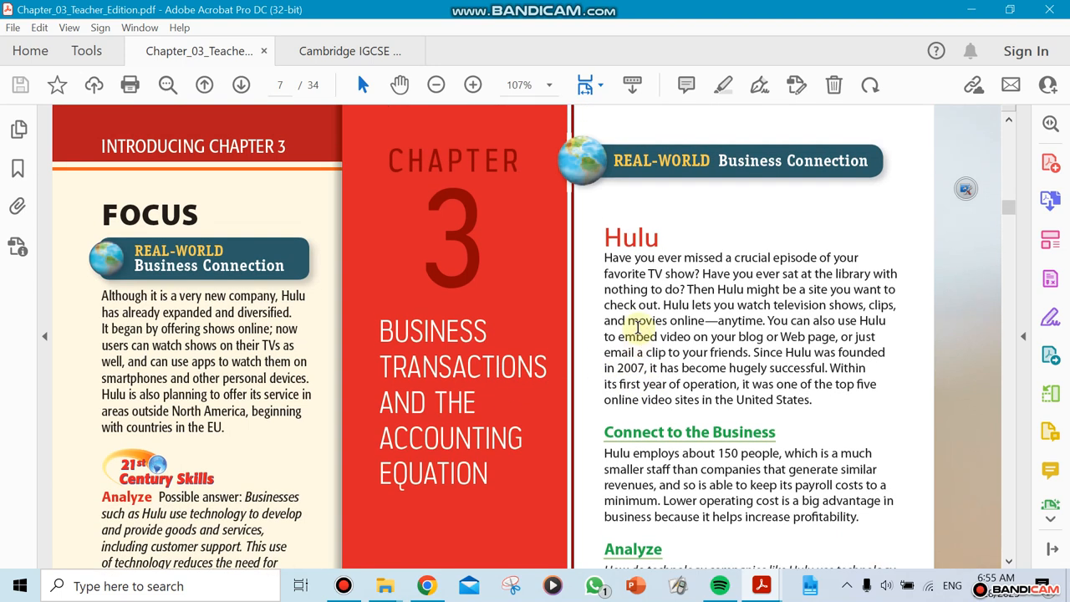
Step: Scroll the Chapter 3 opener down to the Visual Literacy and Focus On the Photo notes
scroll("down", 3)
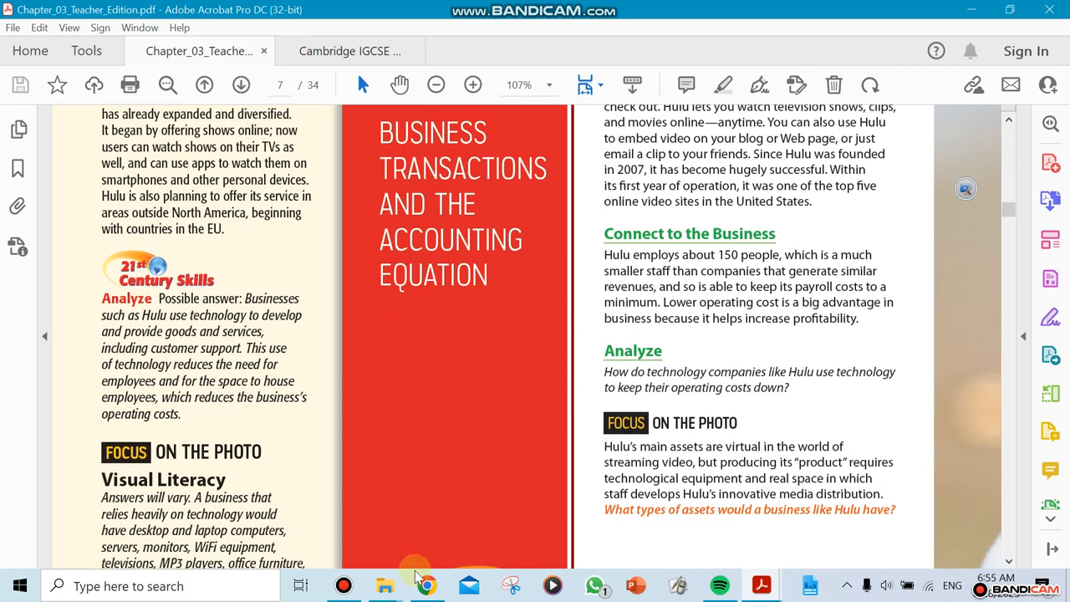
mouse_move(499, 371)
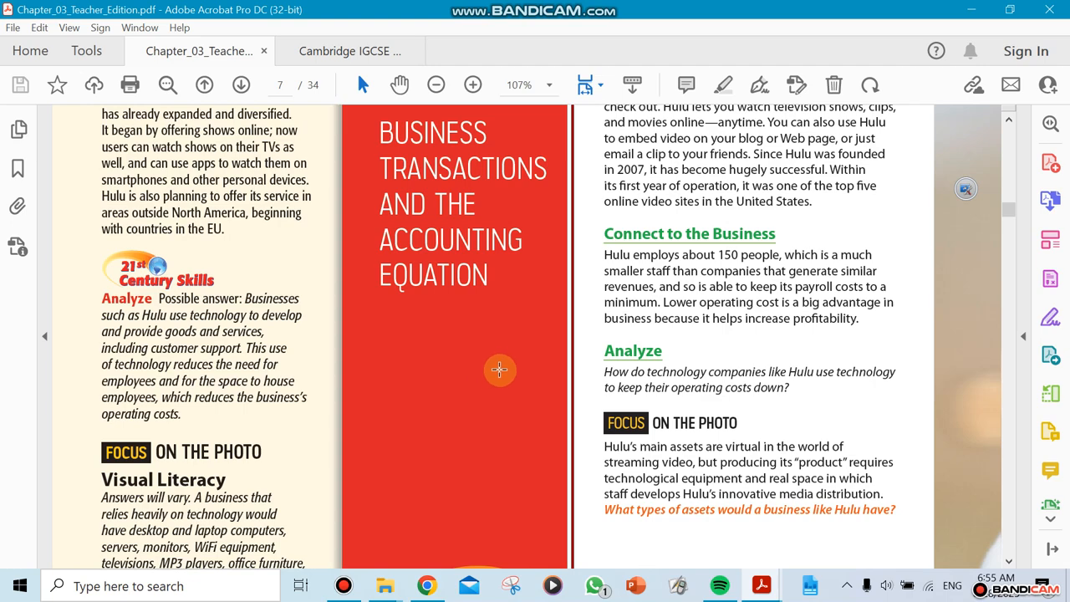
Step: Scroll to page 8, Teach: Previewing the Main Ideas, with the Sections 3.1–3.3 questions beside the photo
scroll("down", 3)
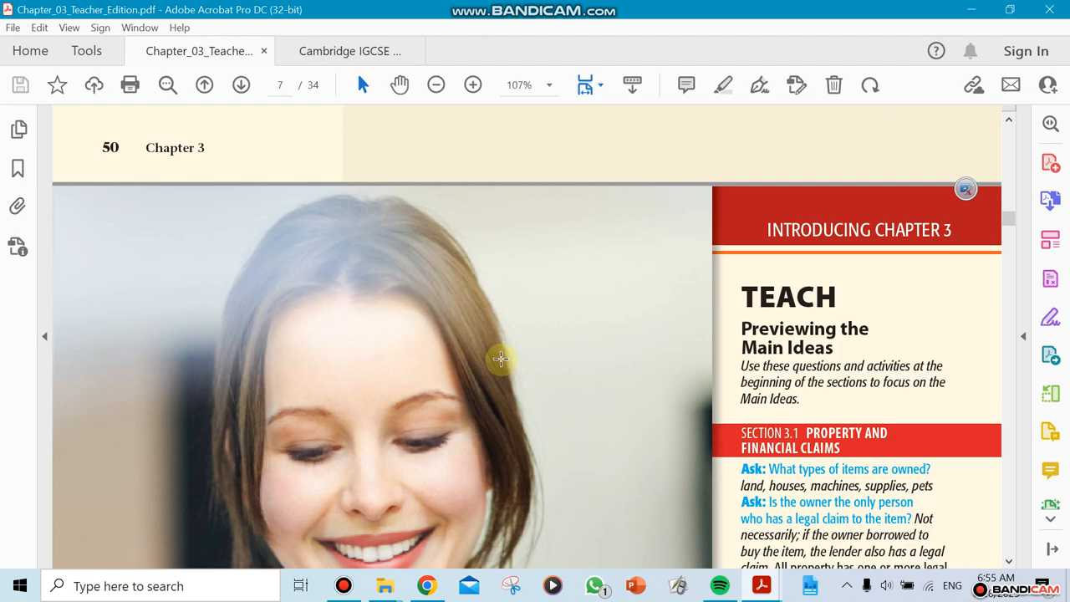
scroll("down", 3)
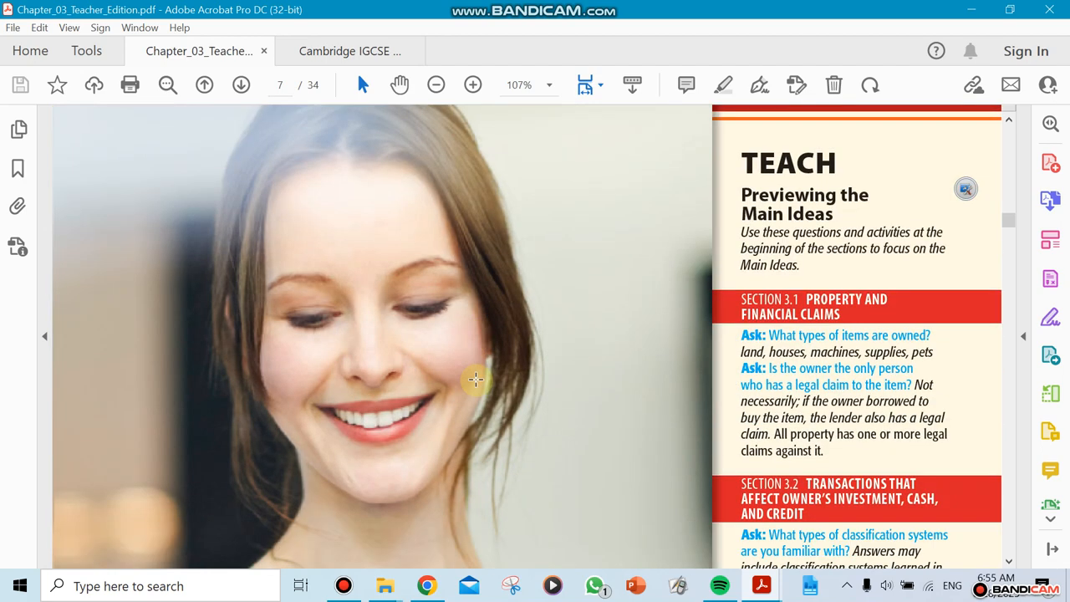
scroll("down", 3)
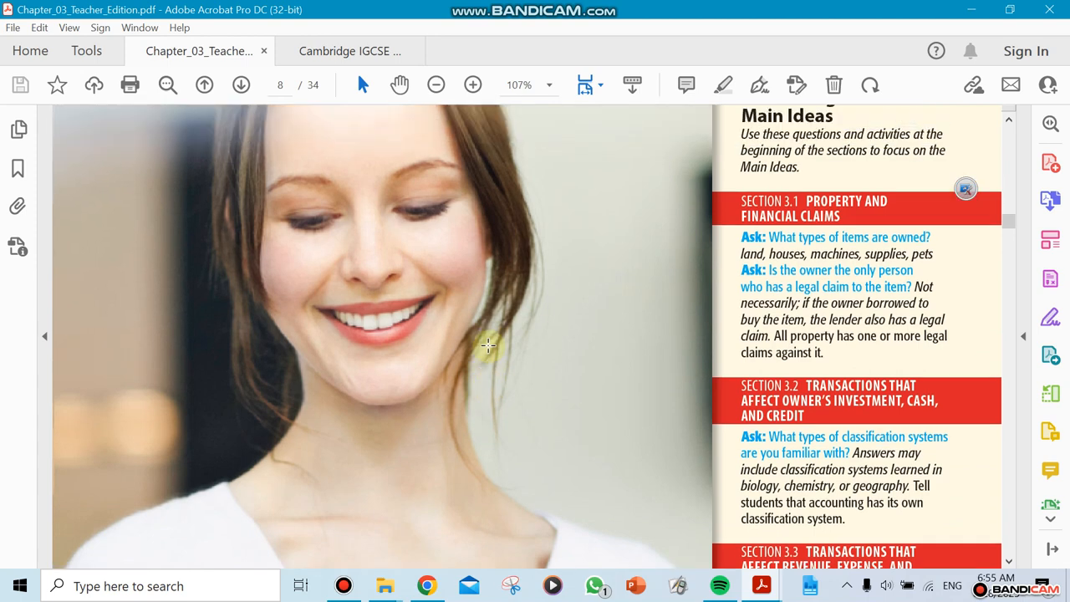
mouse_move(711, 281)
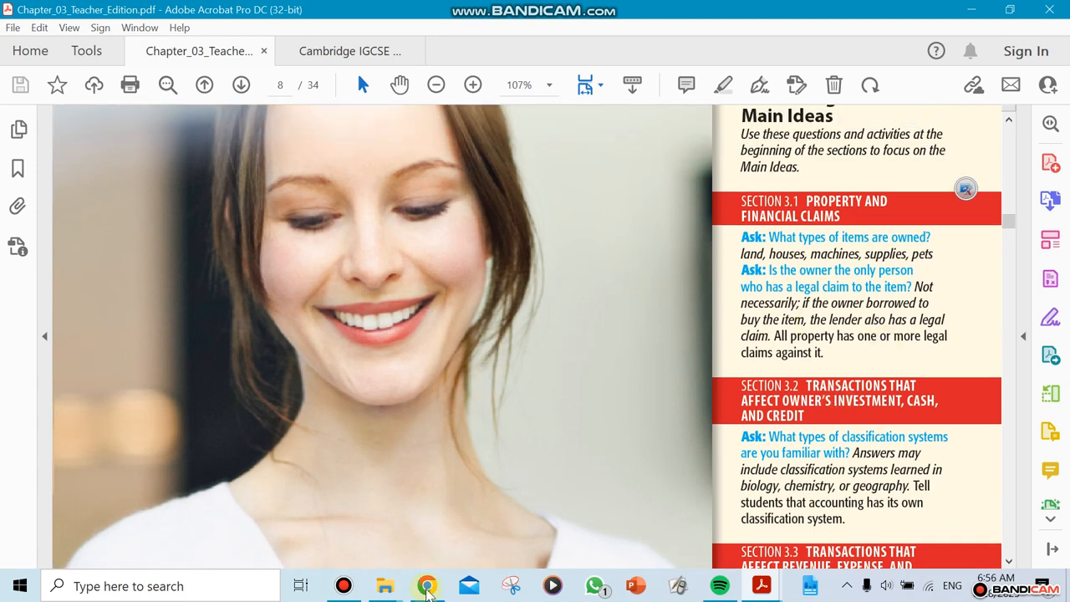
mouse_move(852, 201)
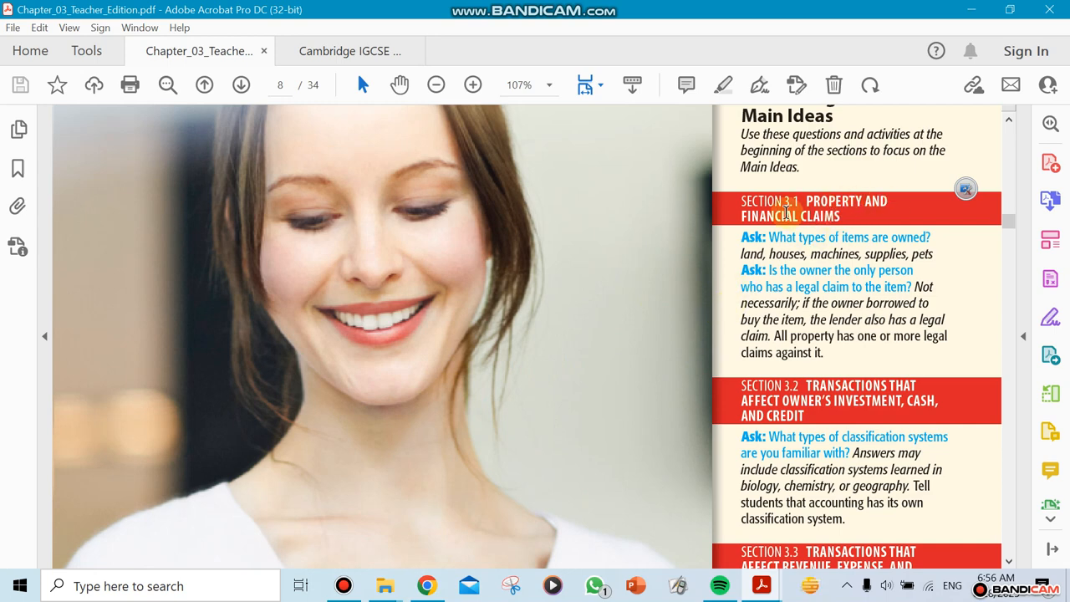
mouse_move(343, 585)
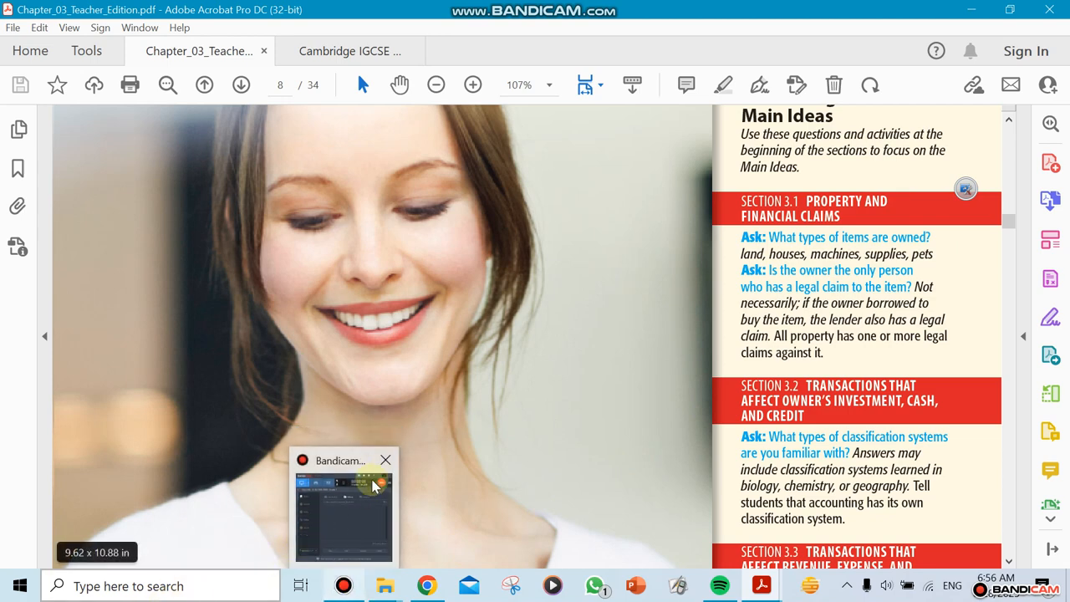
left_click(385, 458)
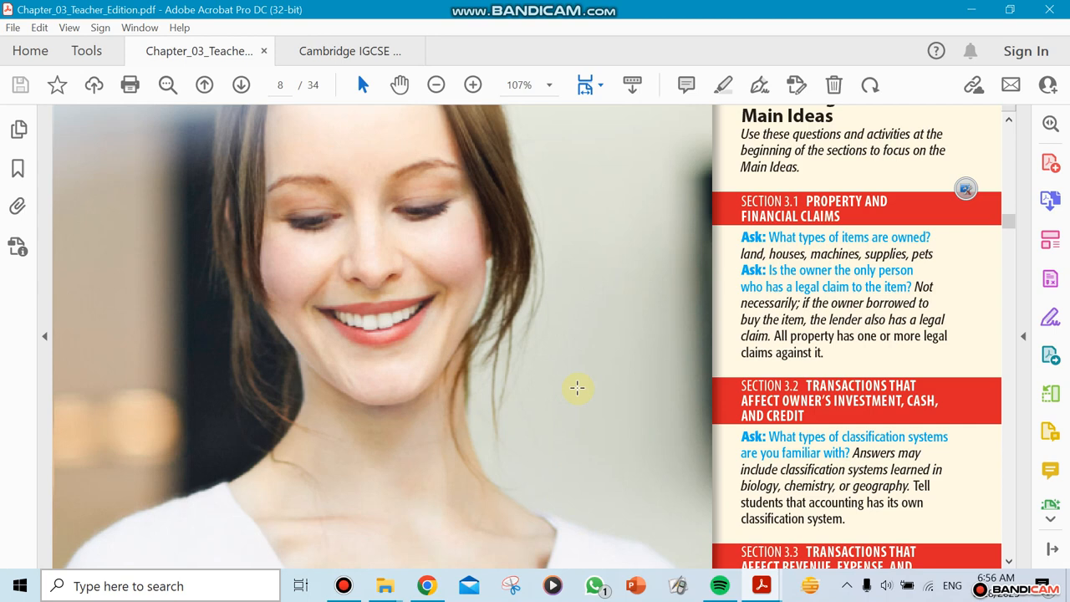
mouse_move(665, 312)
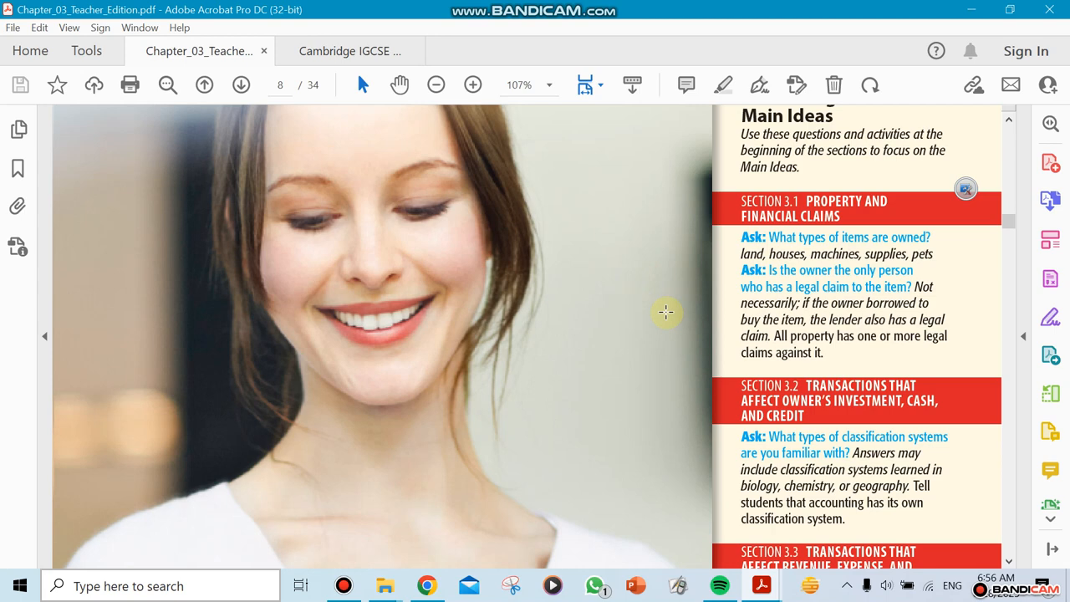
mouse_move(660, 321)
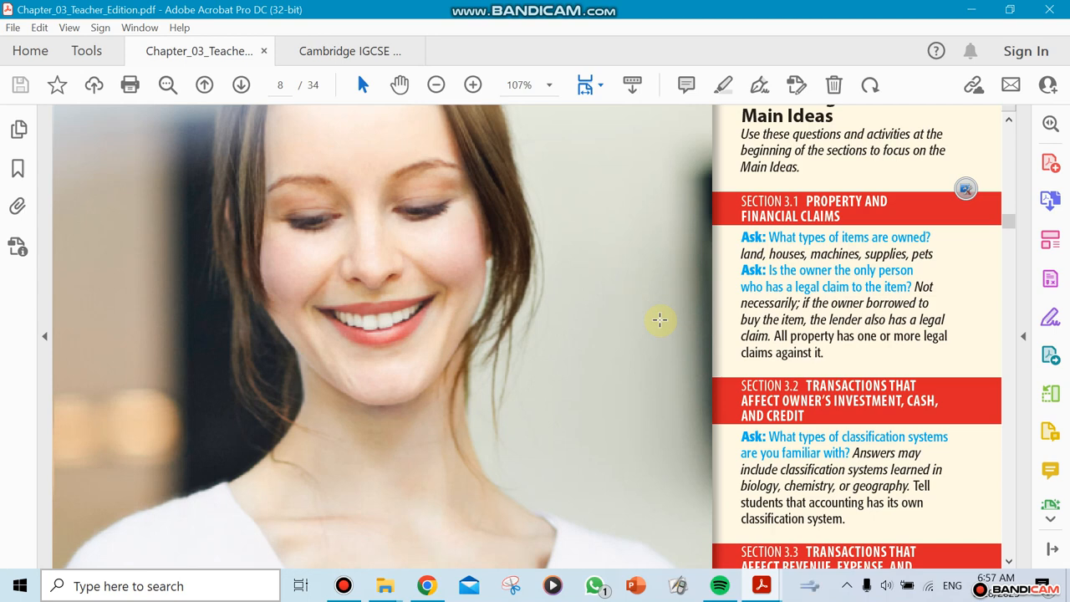
scroll("down", 3)
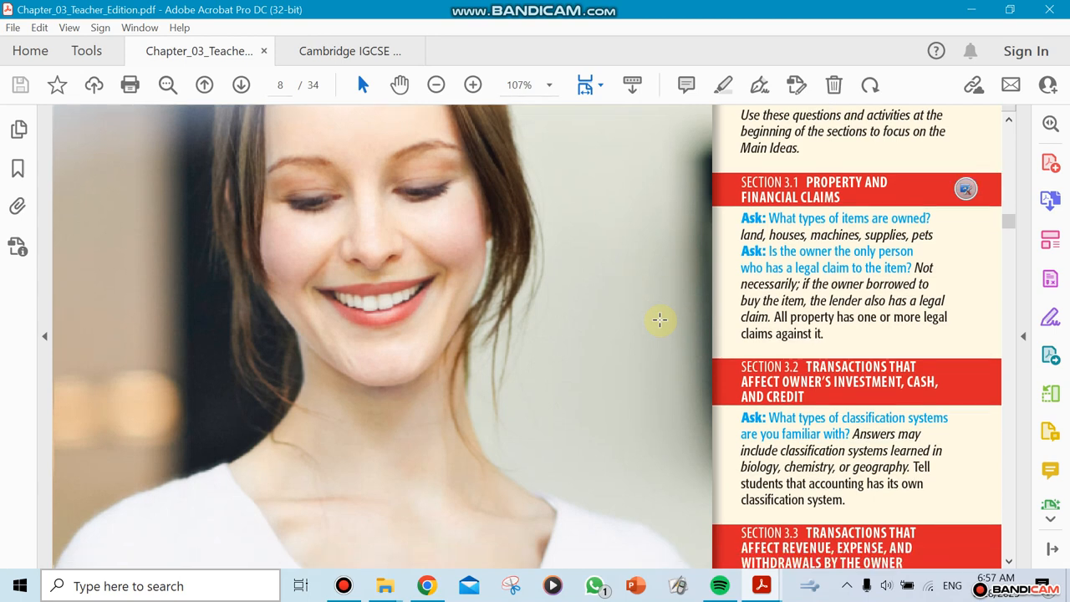
Step: Scroll page 8 further to show the Section 3.2 and 3.3 Ask questions
scroll("down", 3)
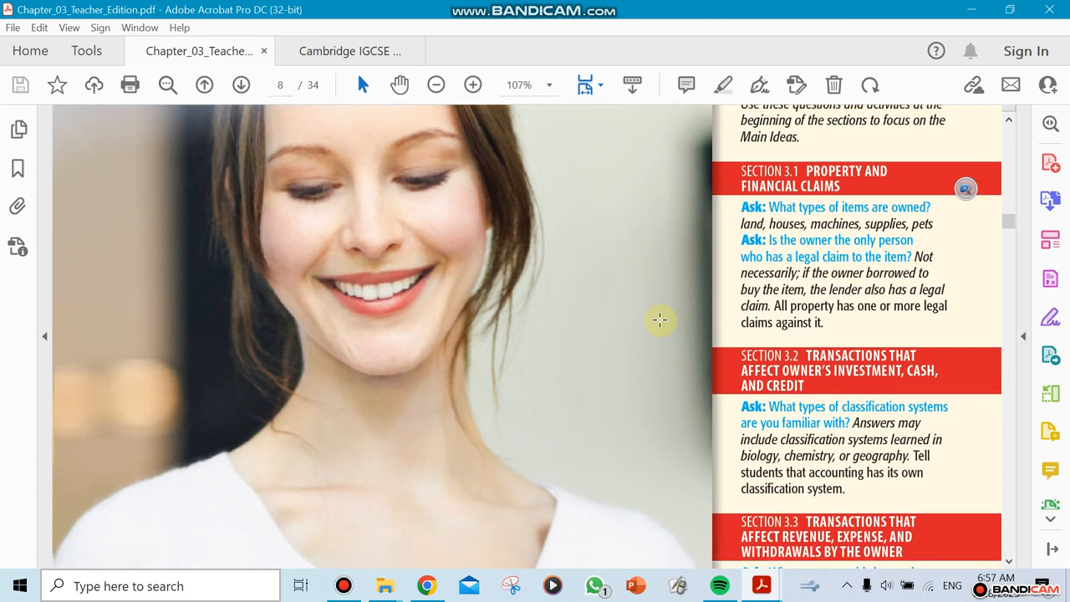
mouse_move(542, 408)
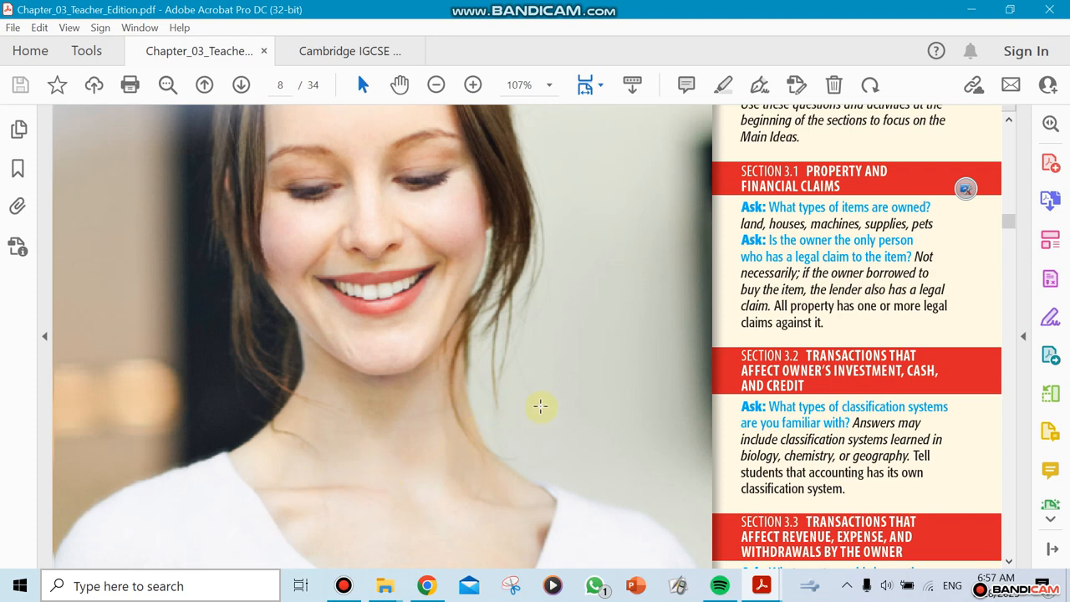
scroll("down", 3)
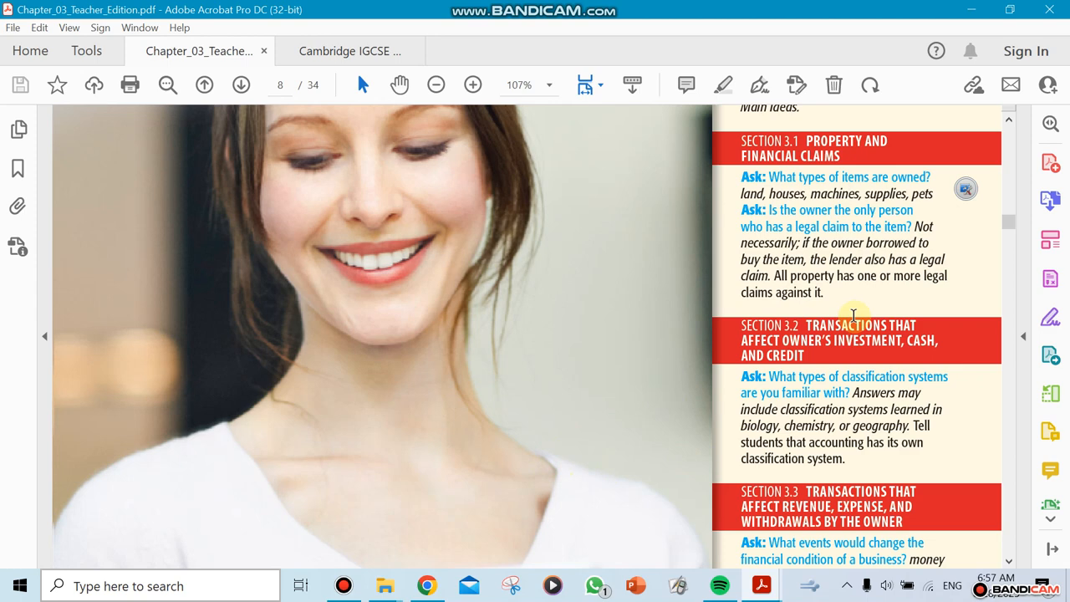
mouse_move(826, 334)
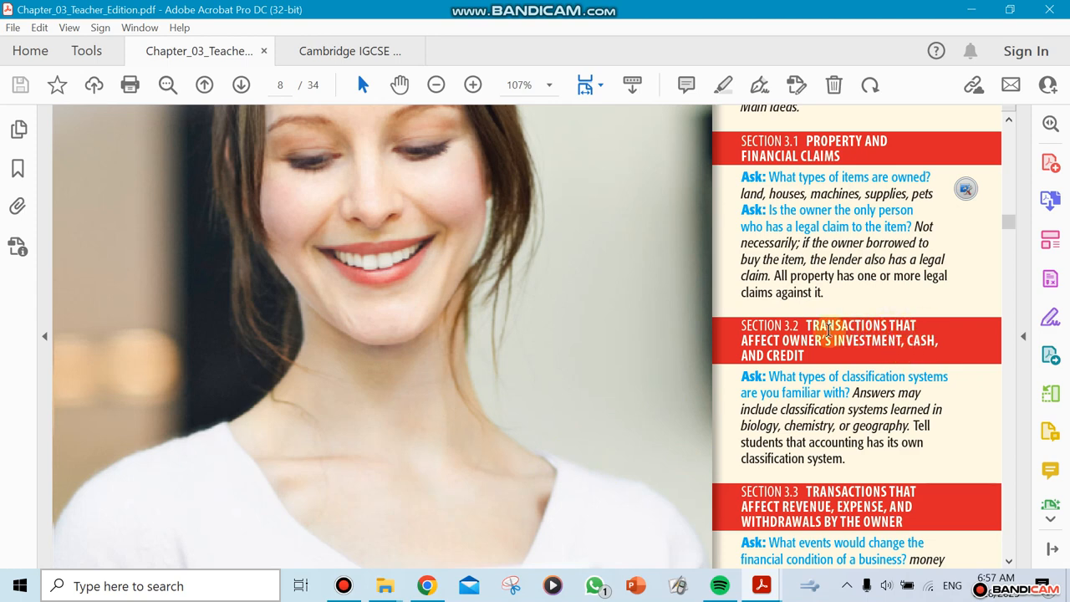
mouse_move(886, 355)
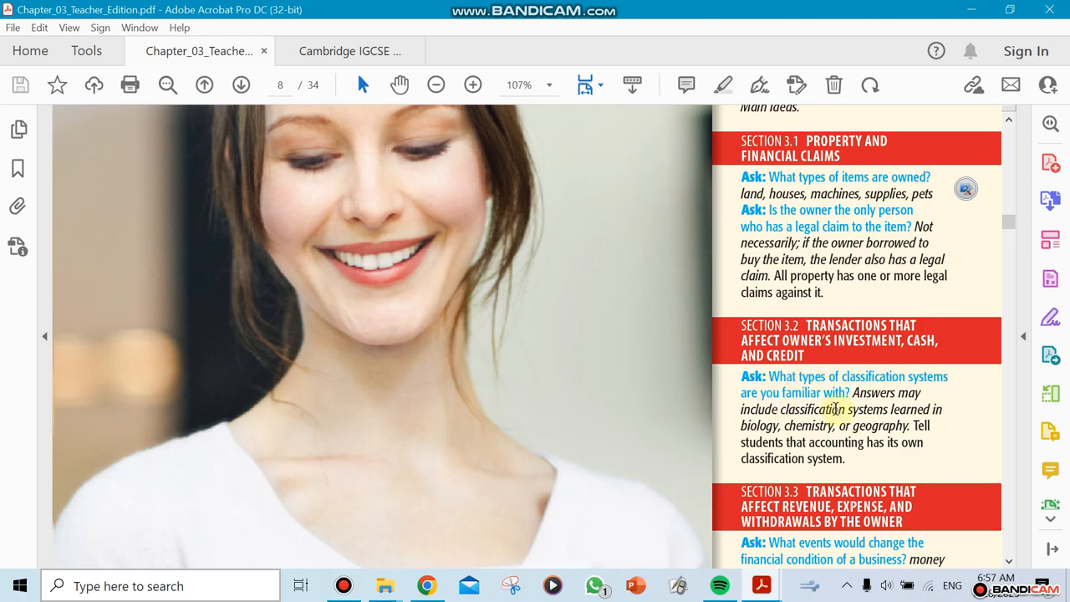
scroll("down", 3)
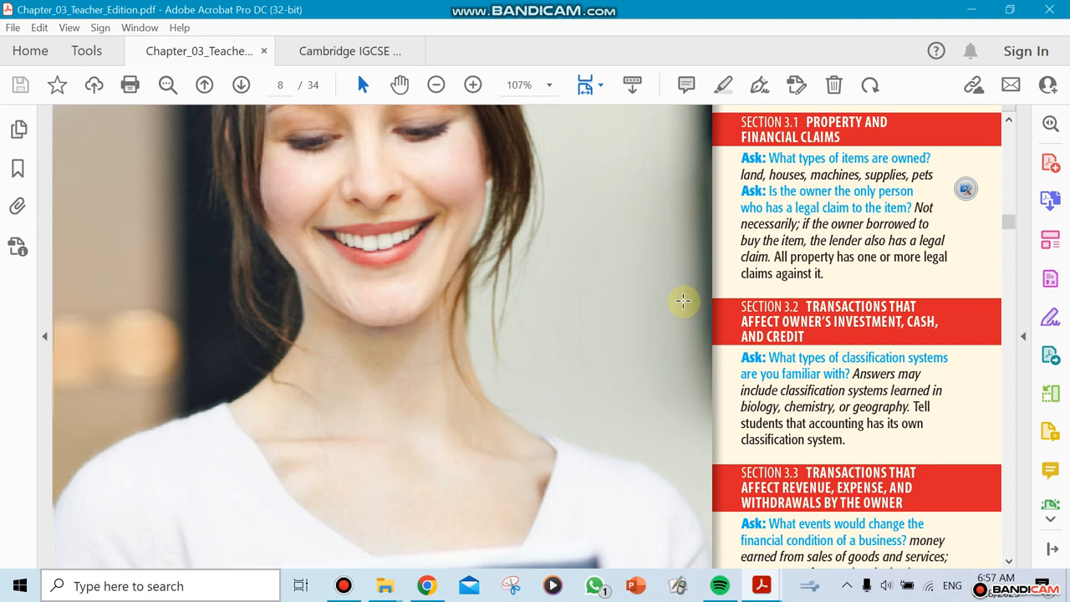
mouse_move(491, 462)
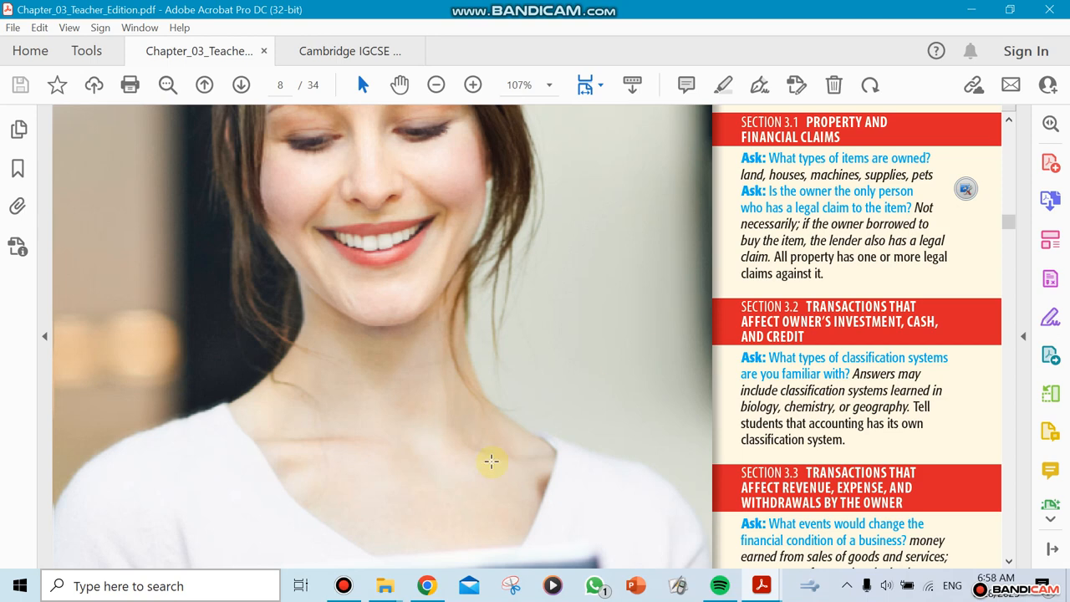
Step: Scroll to the bottom of page 8 with Section 3.3's full answer and page number 51
scroll("down", 3)
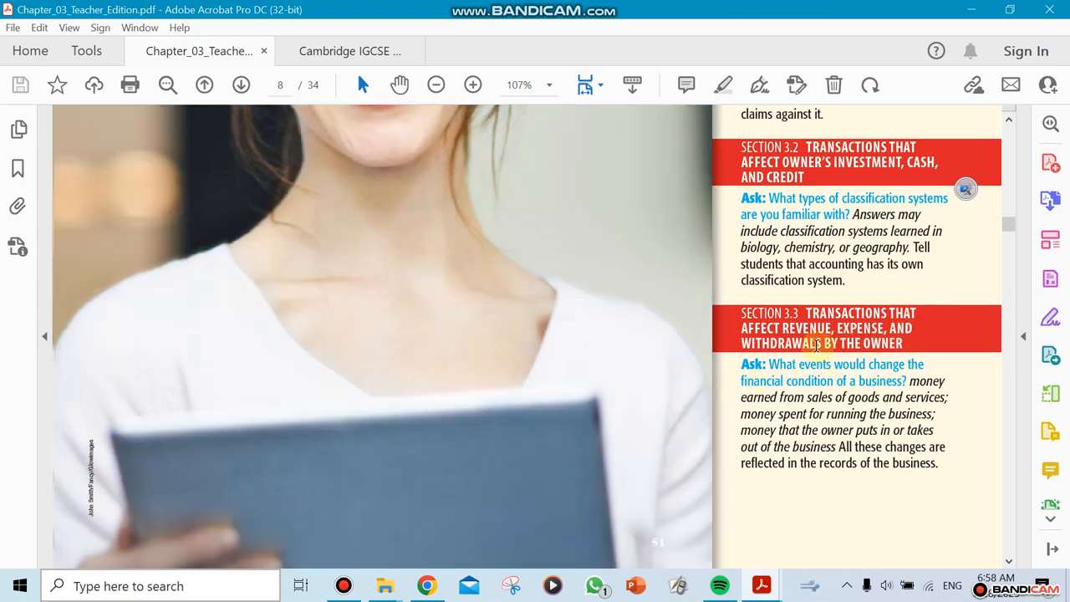
mouse_move(917, 331)
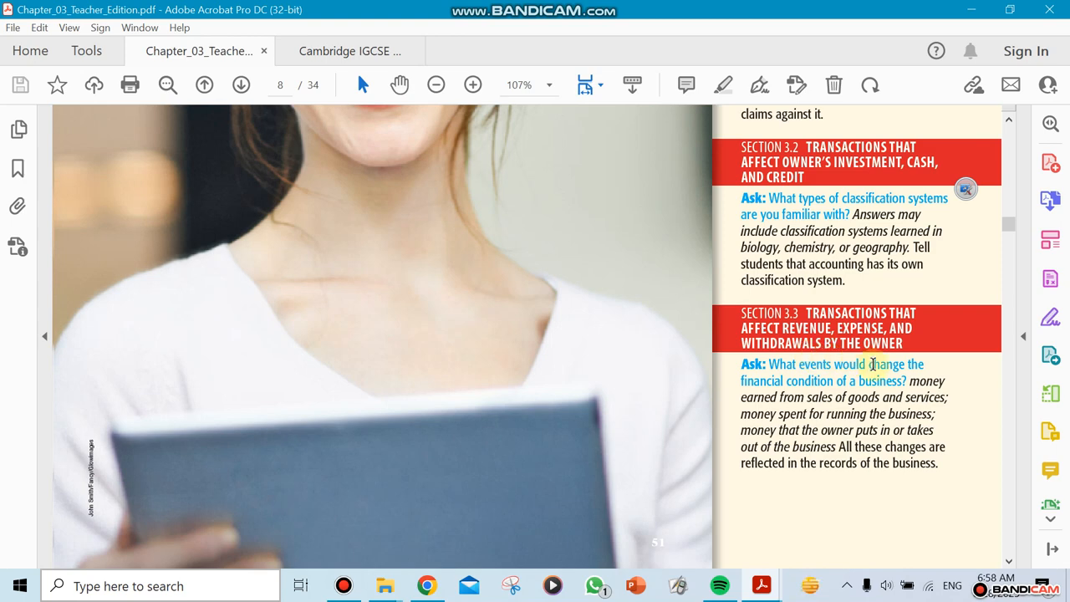
mouse_move(667, 360)
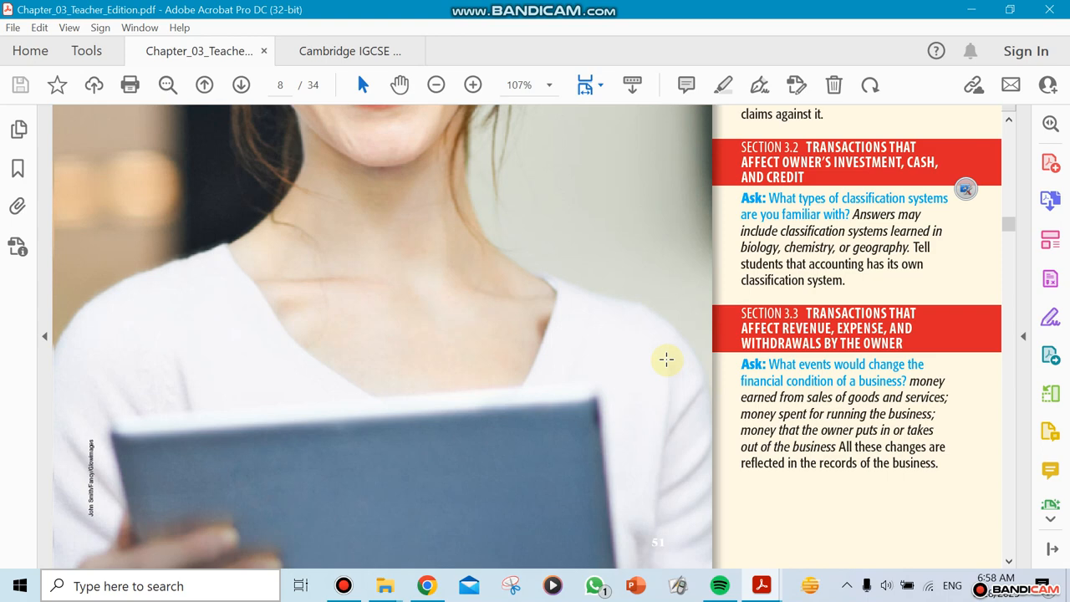
scroll("down", 3)
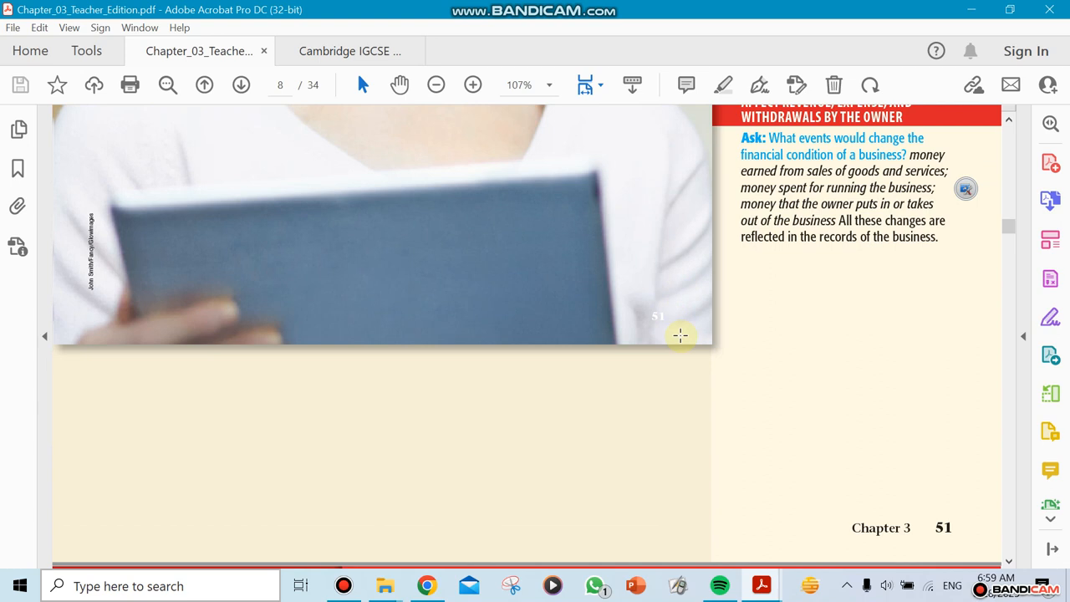
mouse_move(581, 455)
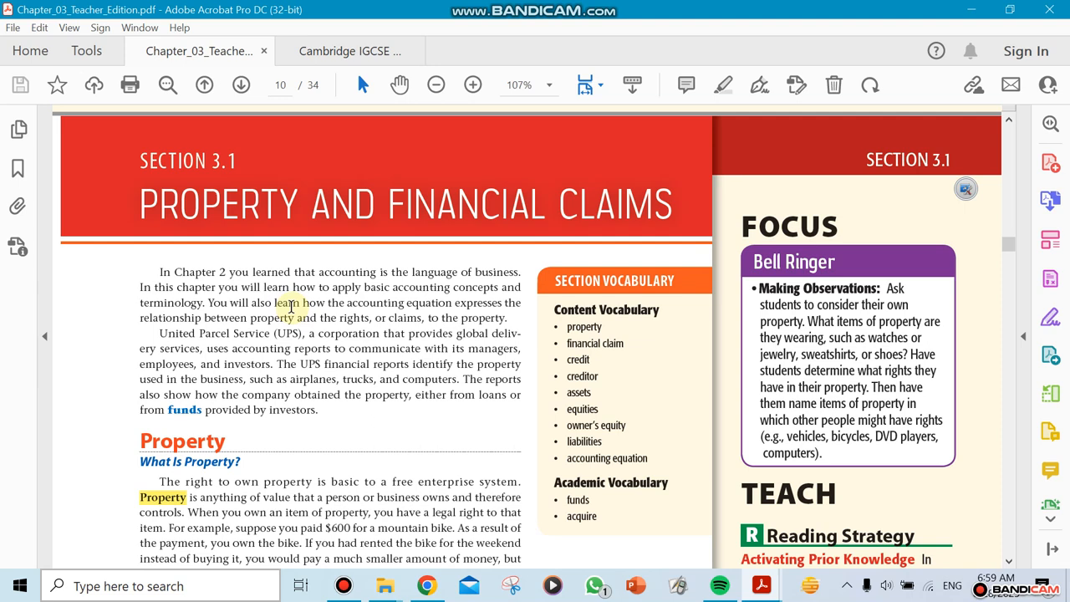
mouse_move(225, 287)
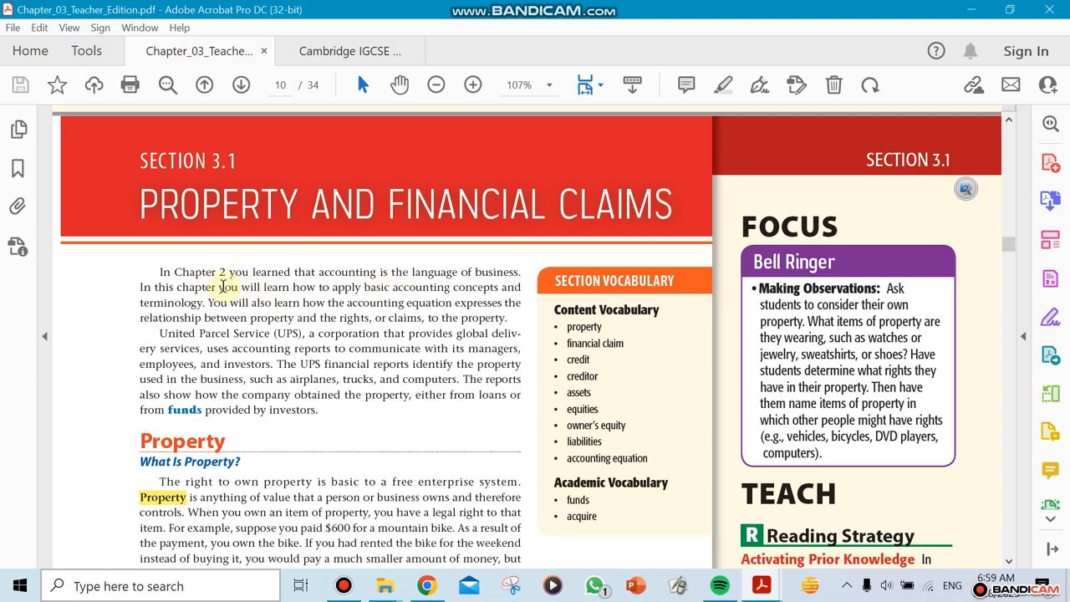
Step: Scroll from the bike lock example to page 11's Financial Claims in Accounting heading and assets list
scroll("down", 3)
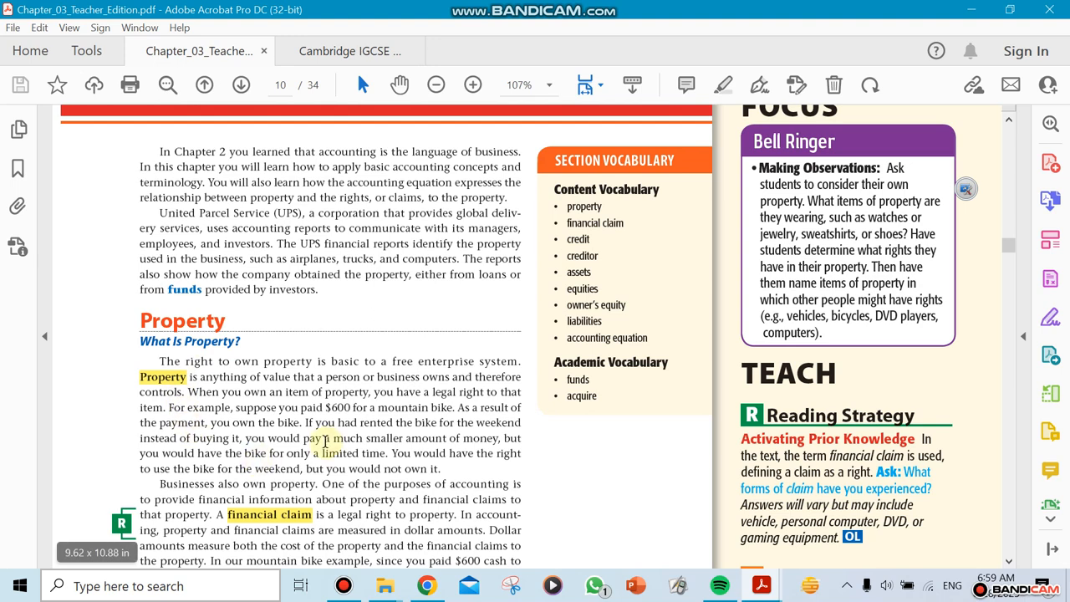
scroll("down", 3)
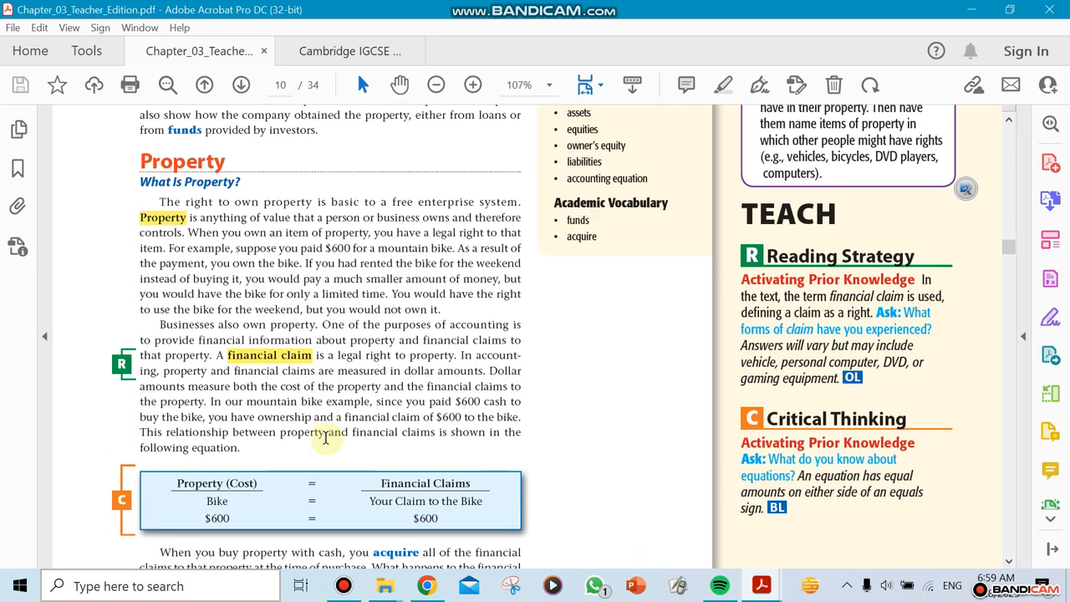
scroll("down", 3)
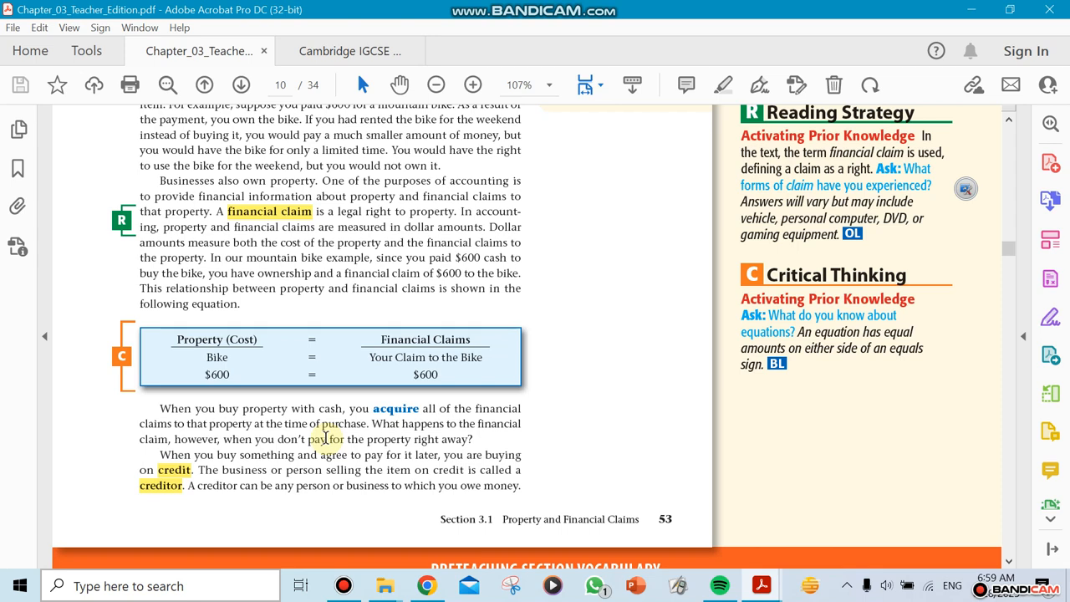
mouse_move(481, 370)
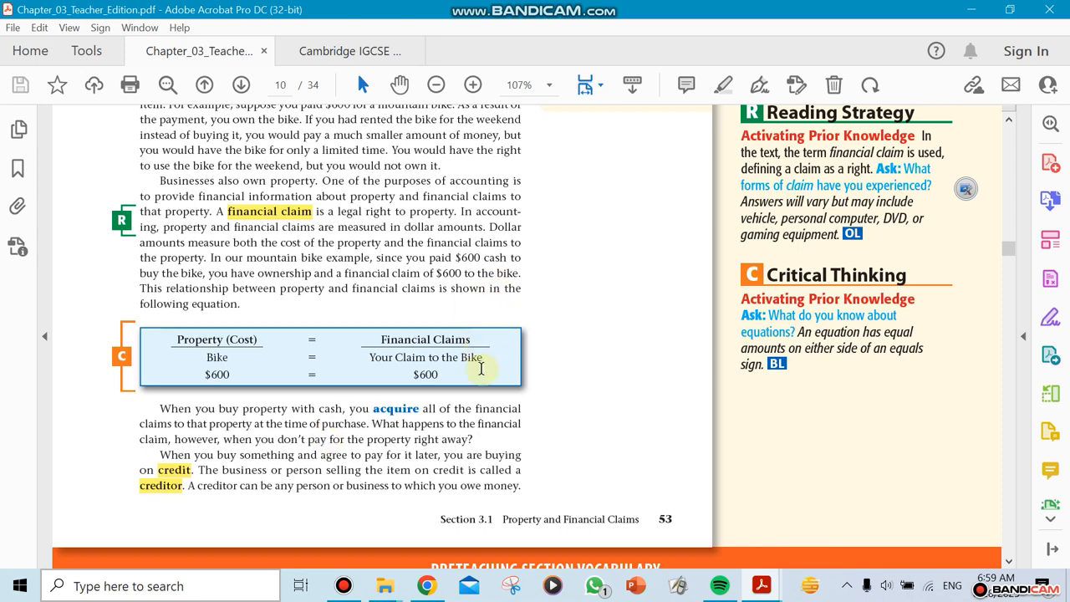
scroll("down", 3)
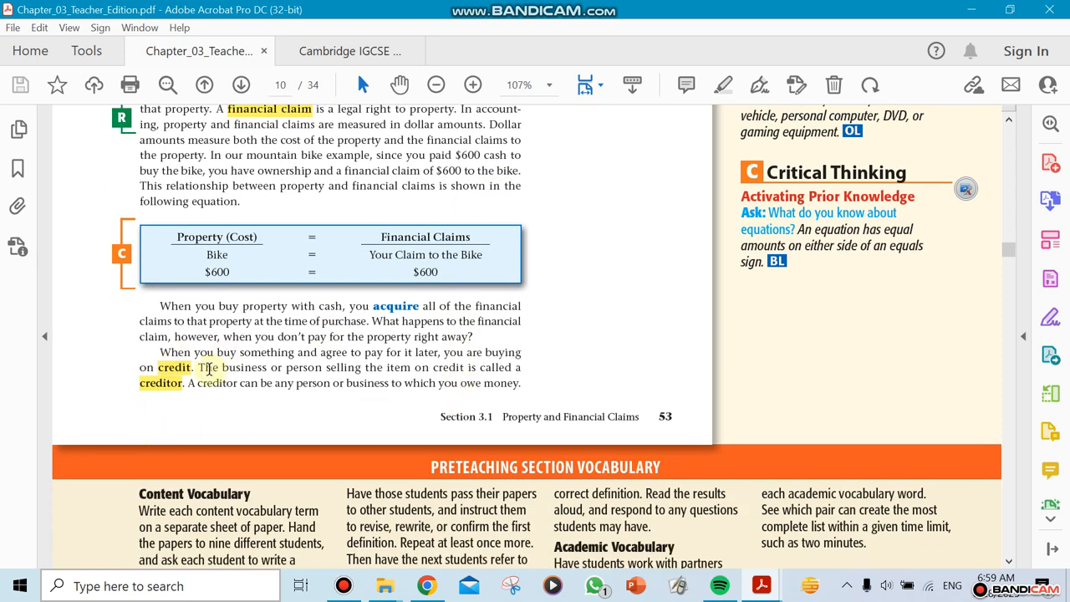
scroll("down", 3)
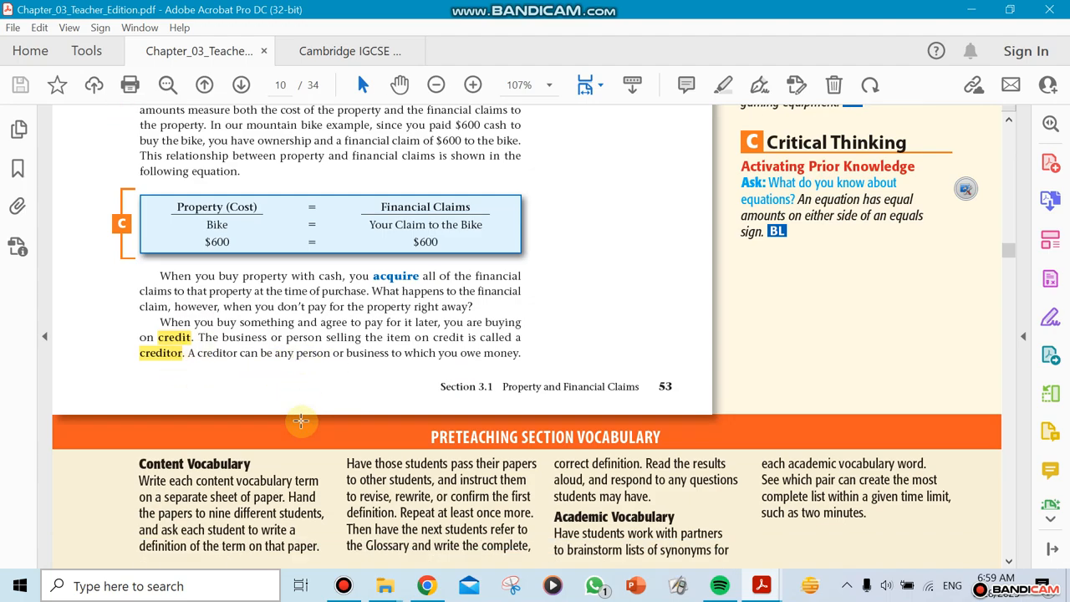
scroll("down", 3)
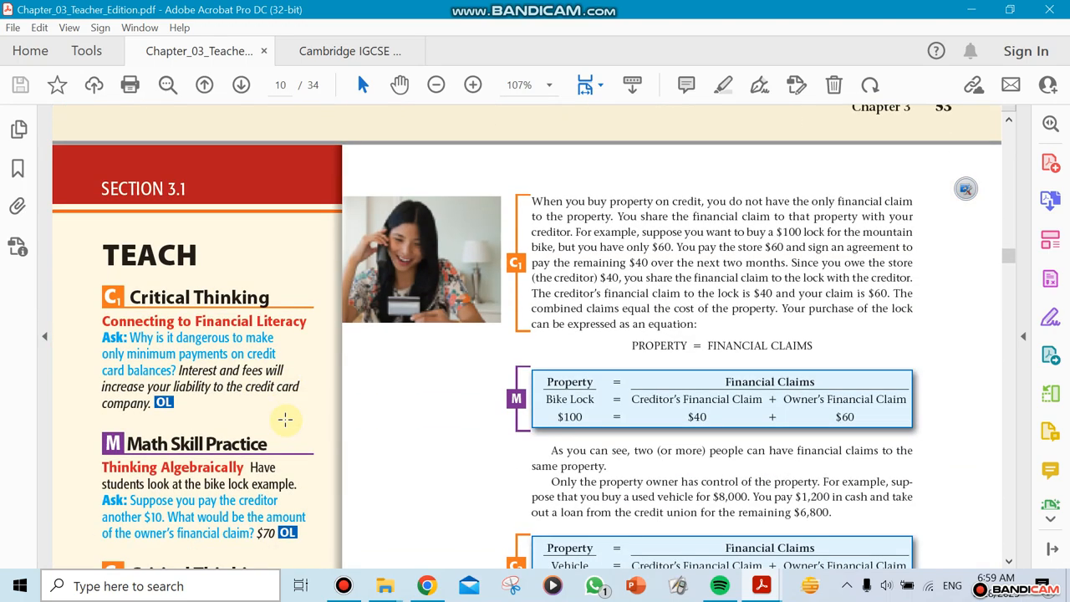
scroll("down", 3)
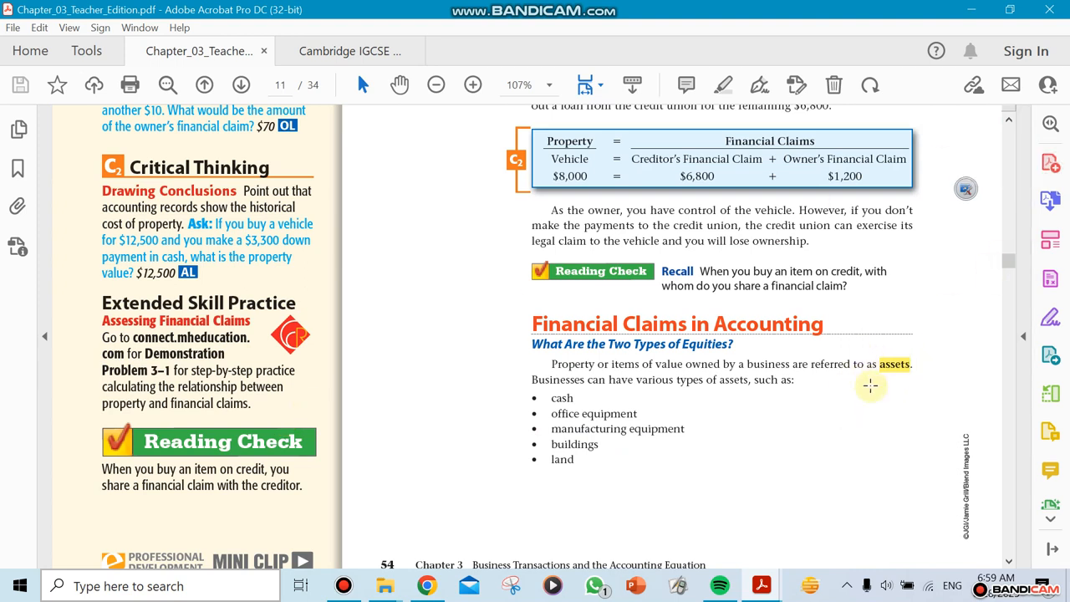
mouse_move(580, 432)
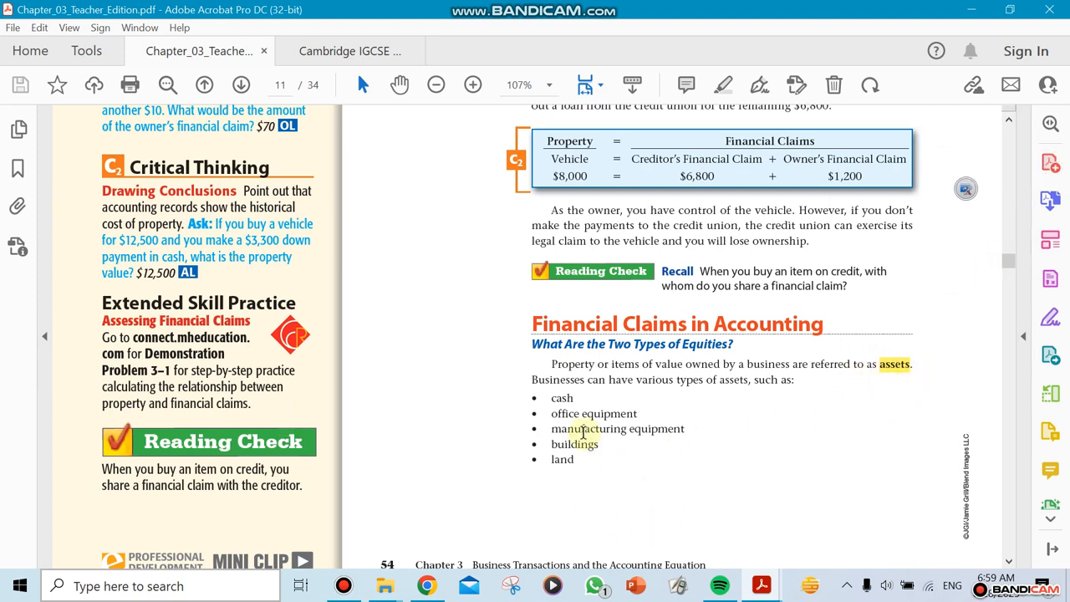
mouse_move(525, 383)
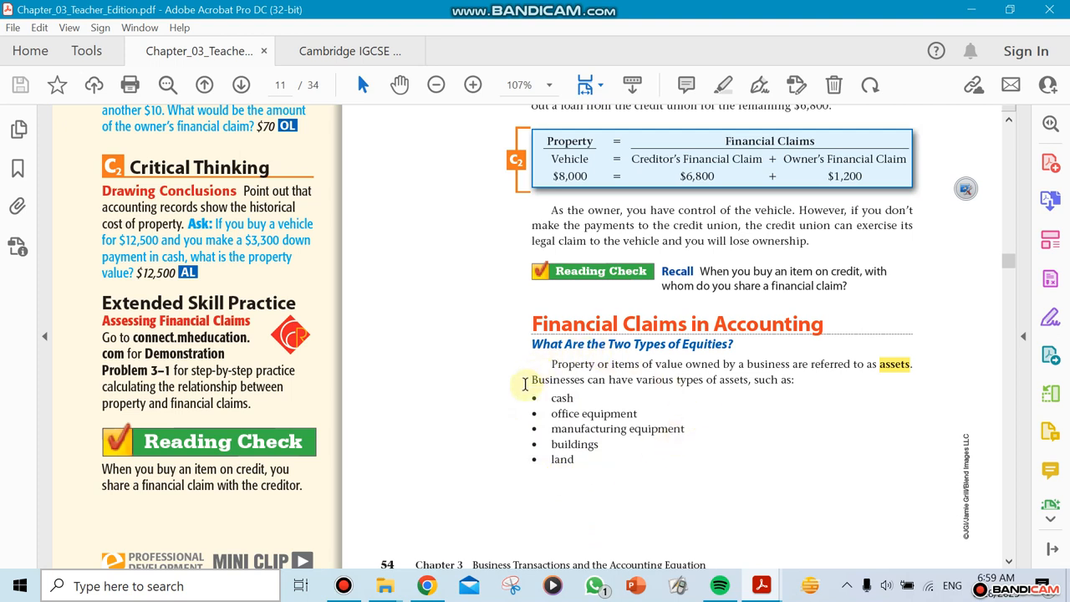
mouse_move(711, 465)
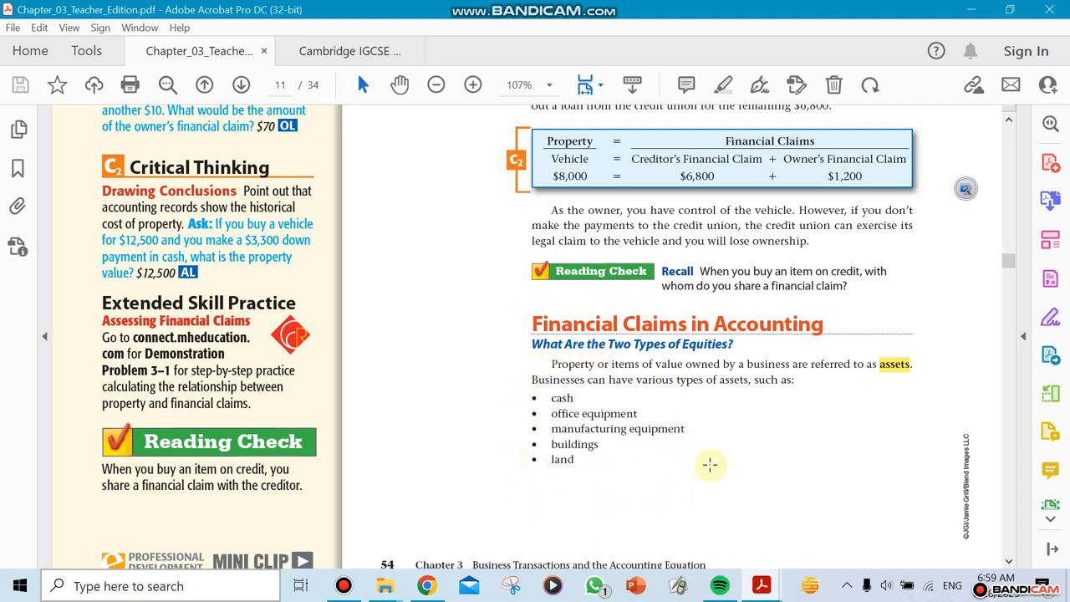
mouse_move(666, 491)
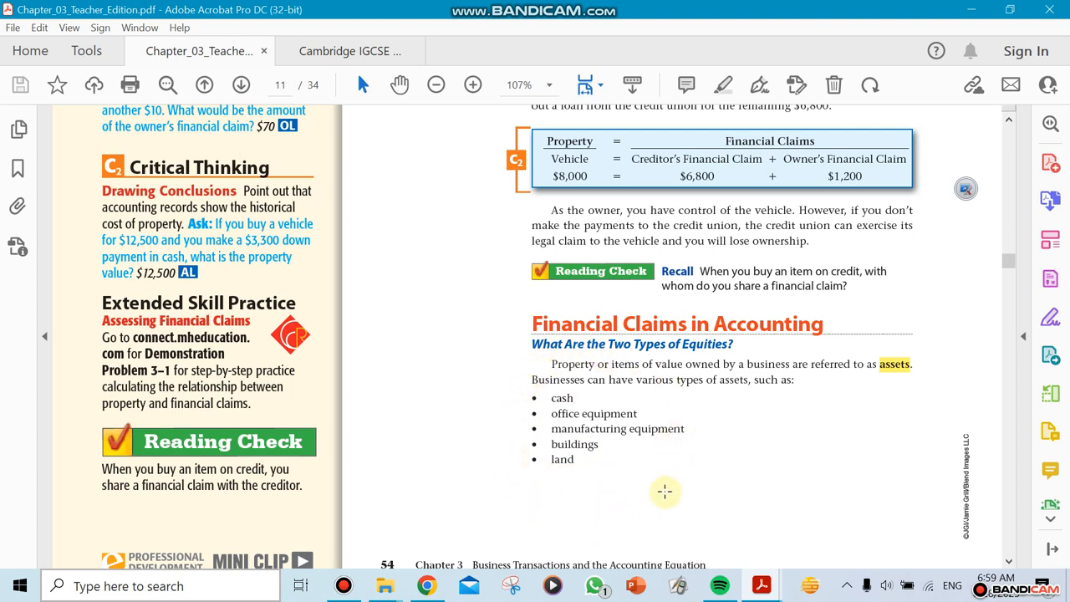
Step: Scroll to page 12's Zip Delivery truck tables showing claims of $7,000/$3,000 then $3,500/$6,500
scroll("down", 3)
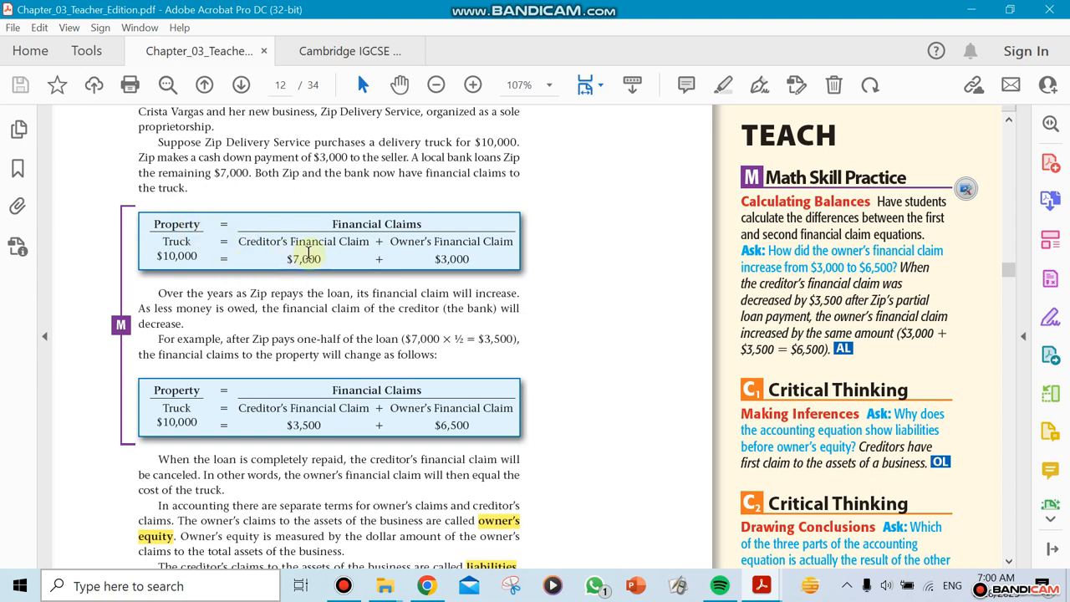
mouse_move(530, 247)
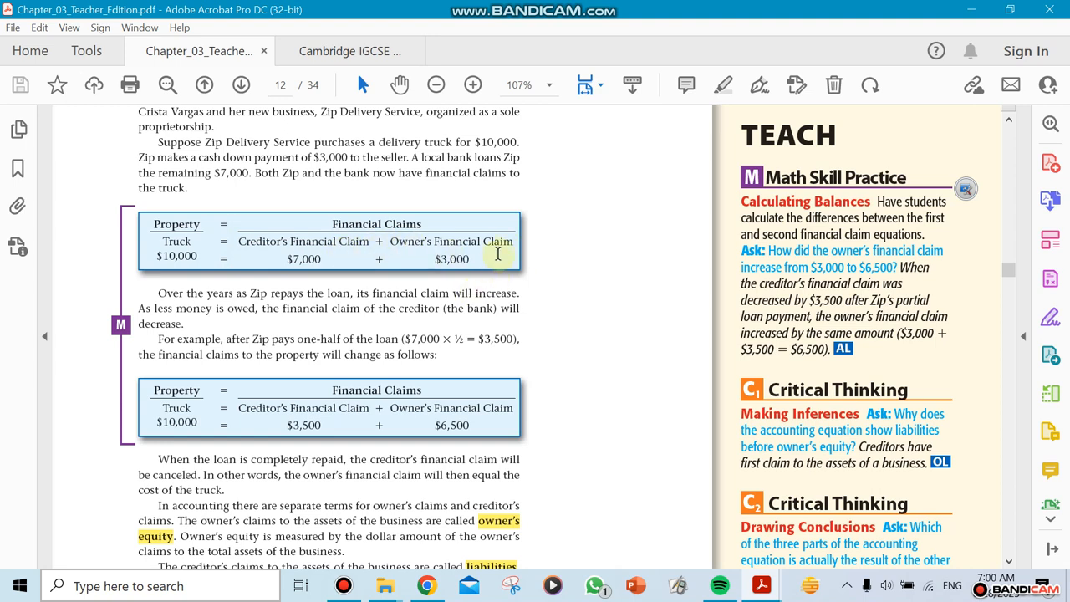
mouse_move(433, 285)
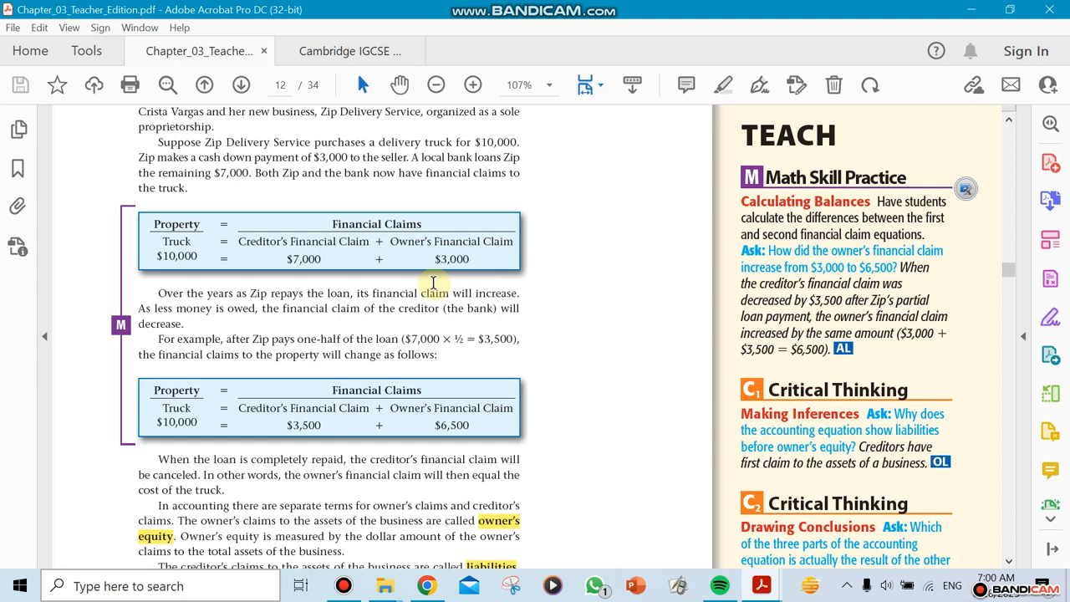
mouse_move(298, 257)
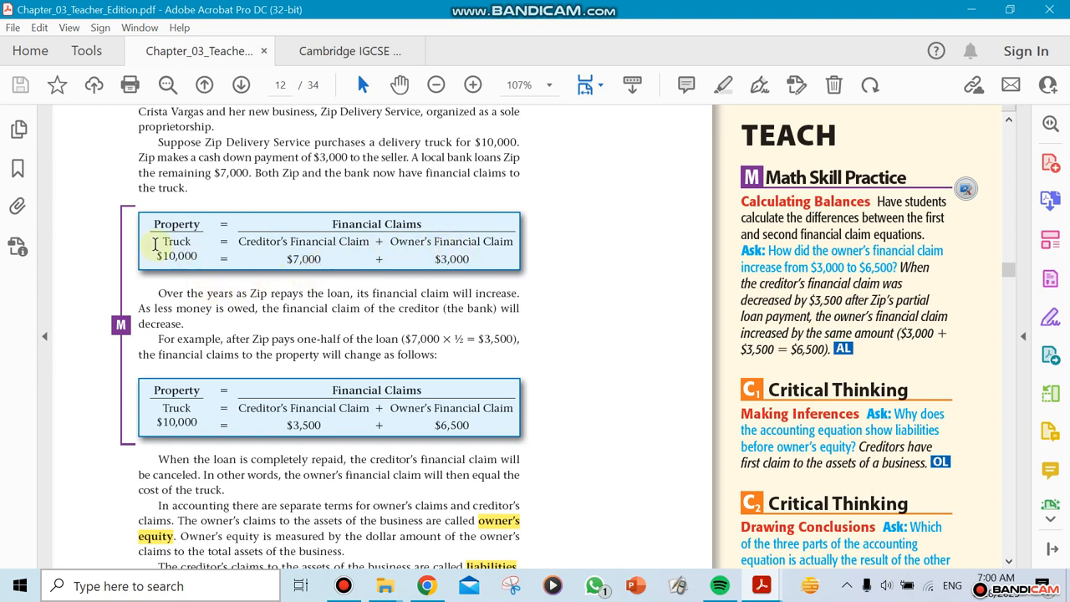
mouse_move(159, 297)
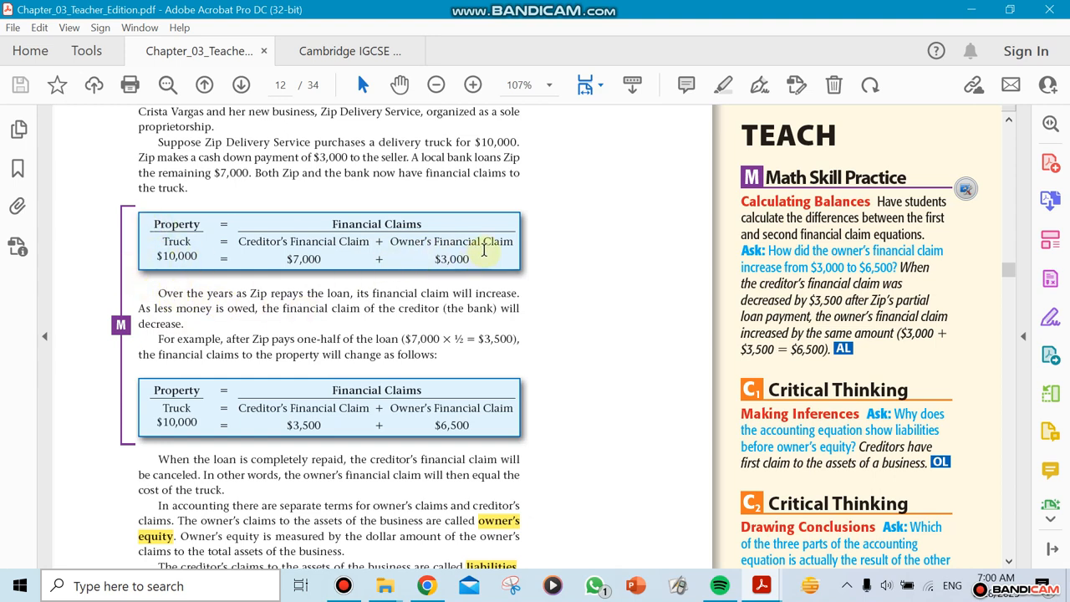
mouse_move(341, 249)
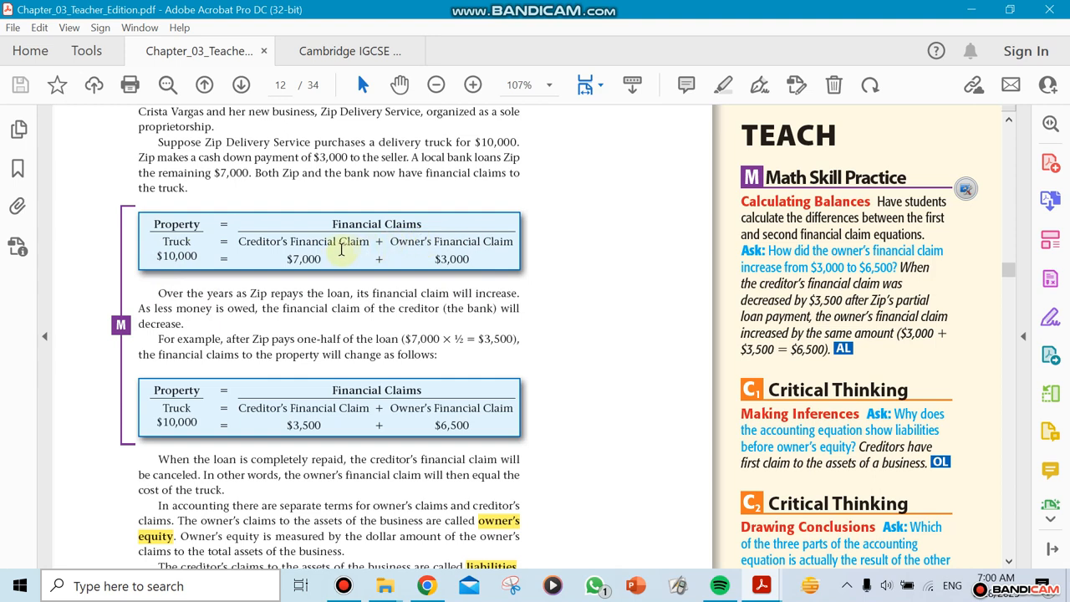
mouse_move(325, 277)
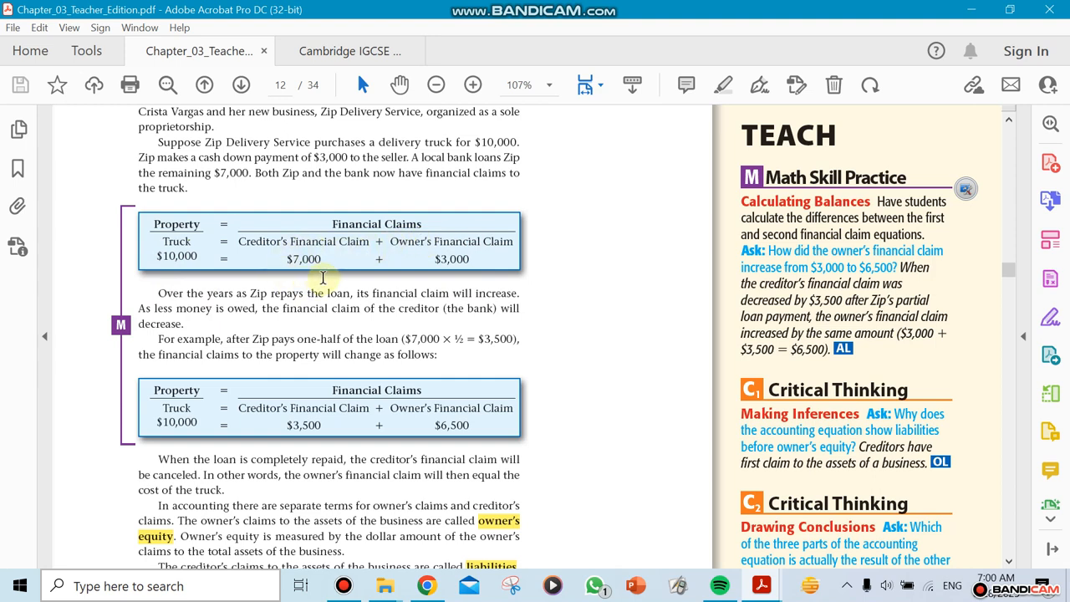
mouse_move(188, 267)
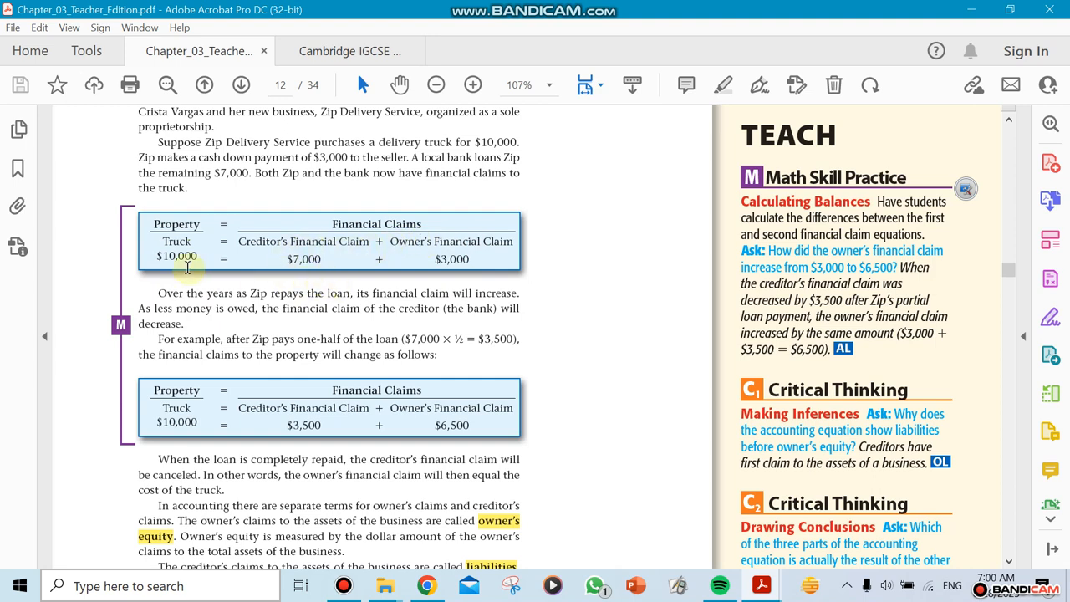
scroll("down", 3)
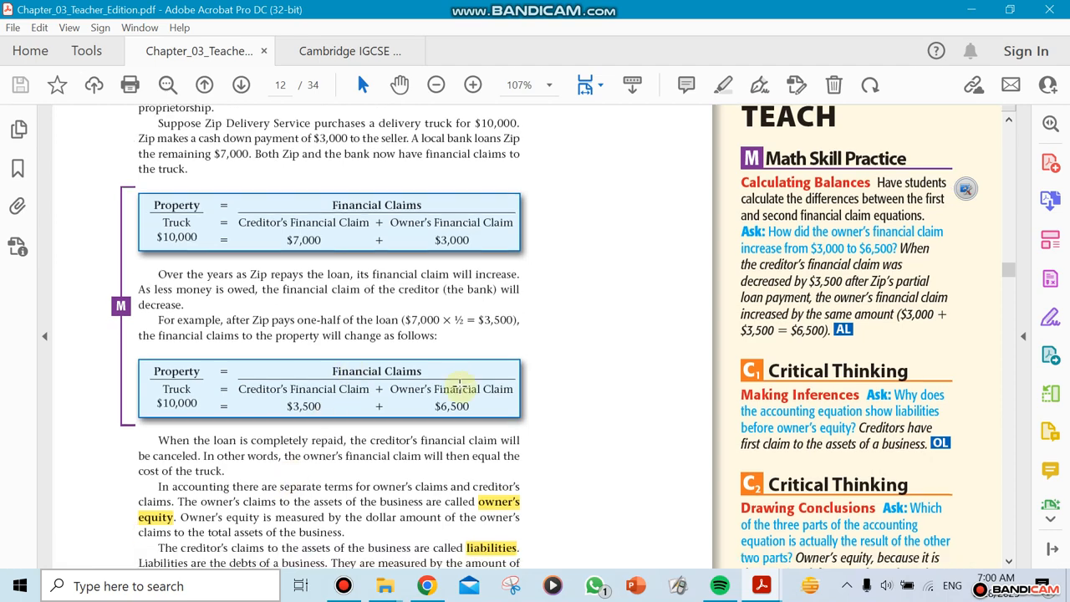
Step: Scroll past the ASSETS = LIABILITIES + OWNER'S EQUITY diagram to the Section 3.1 Assessment page
scroll("down", 3)
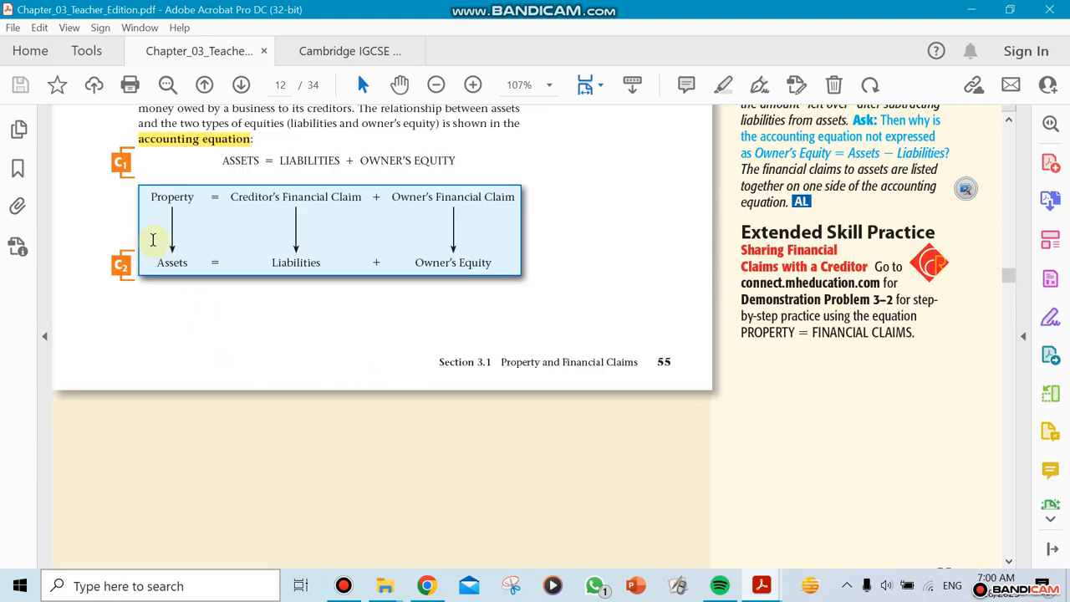
mouse_move(177, 258)
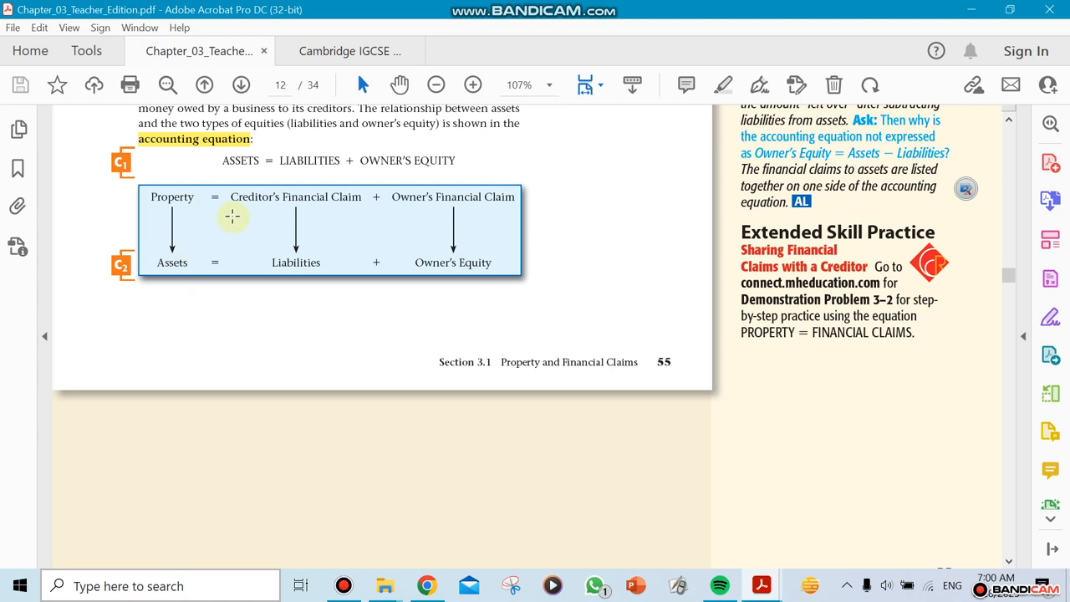
mouse_move(325, 244)
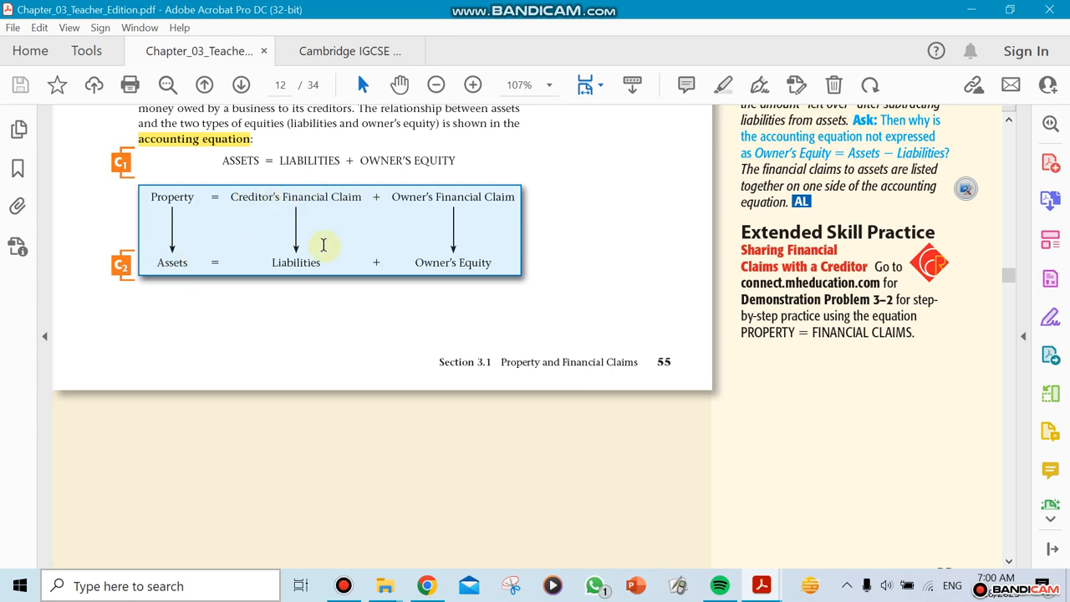
mouse_move(305, 276)
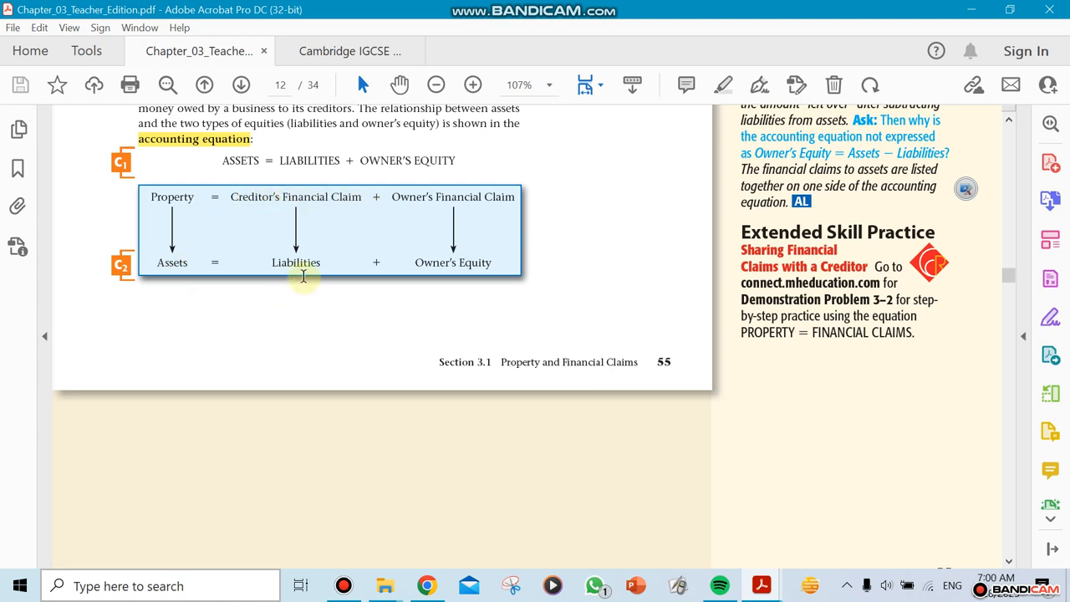
mouse_move(404, 244)
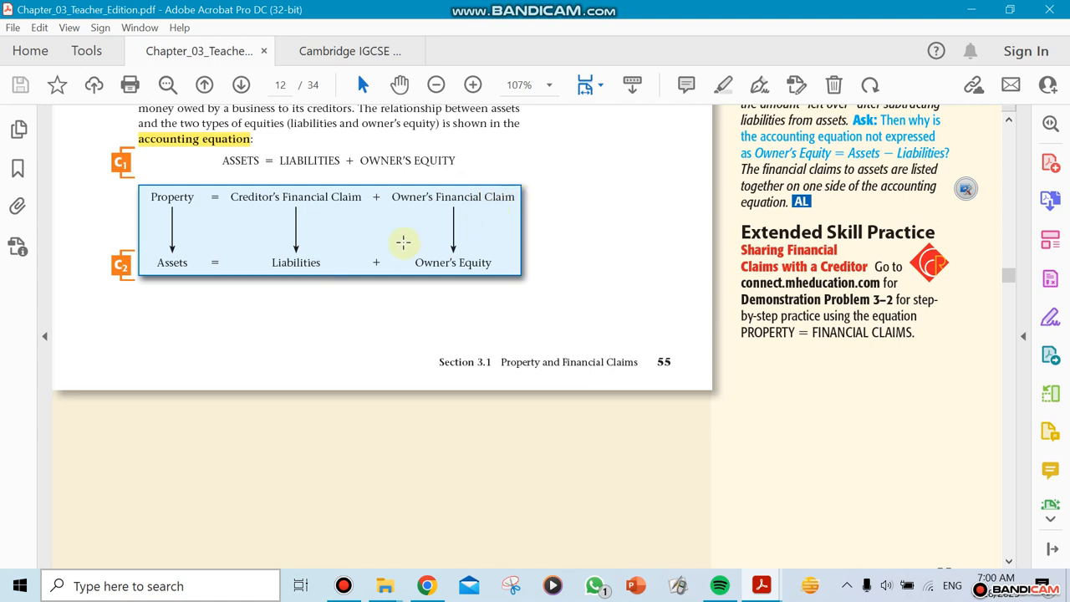
mouse_move(445, 232)
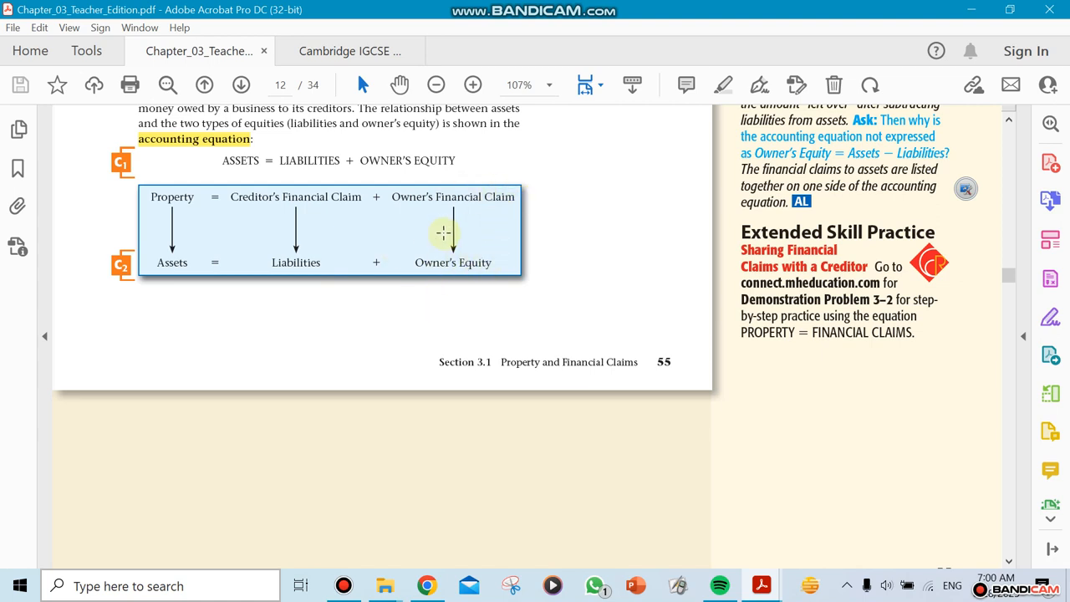
mouse_move(224, 251)
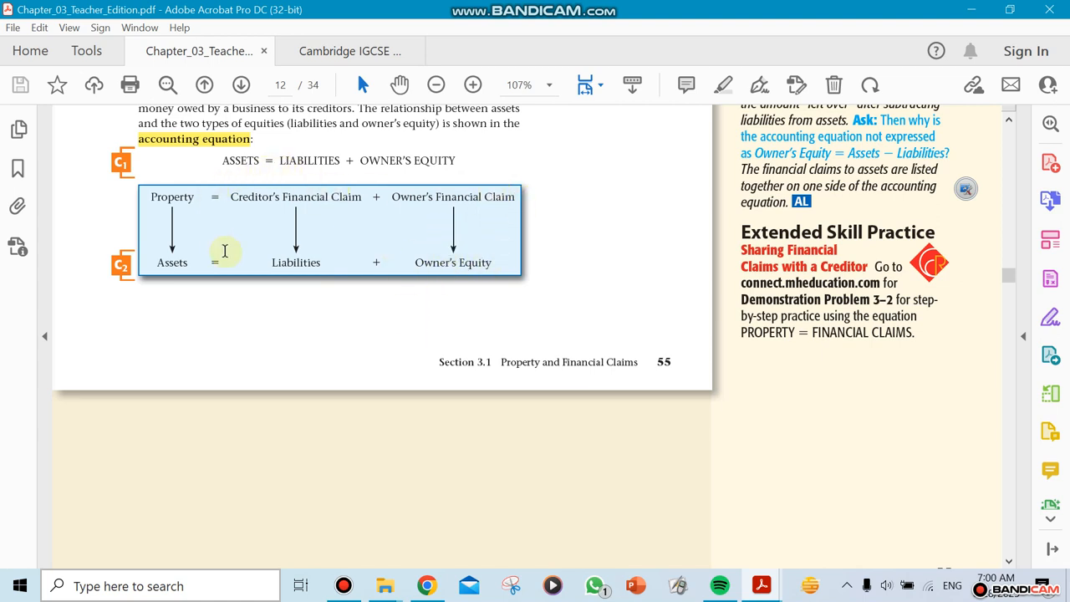
mouse_move(344, 201)
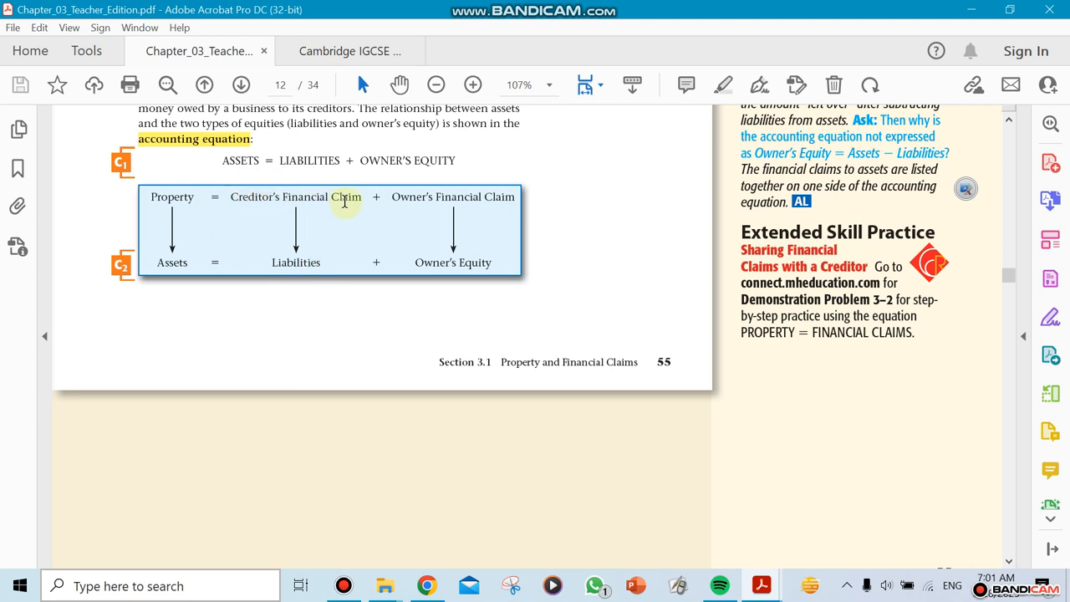
mouse_move(315, 309)
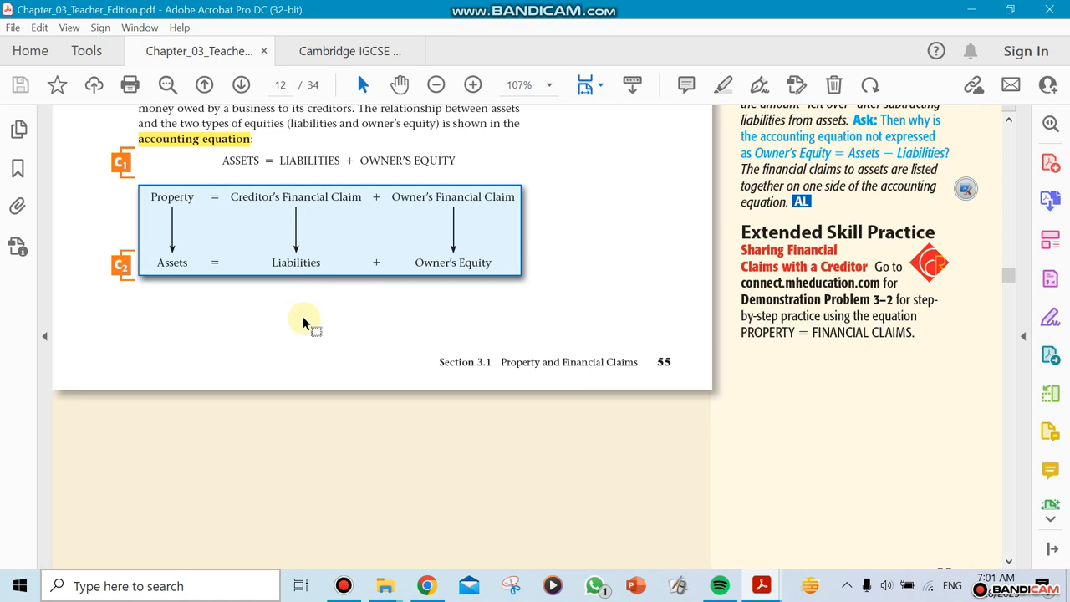
mouse_move(201, 194)
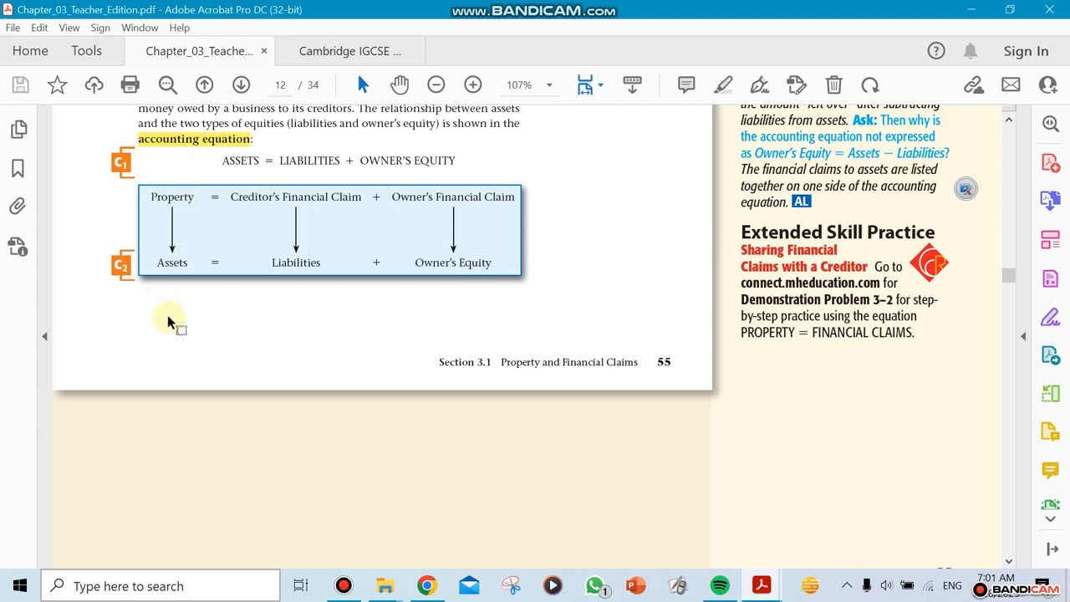
mouse_move(194, 266)
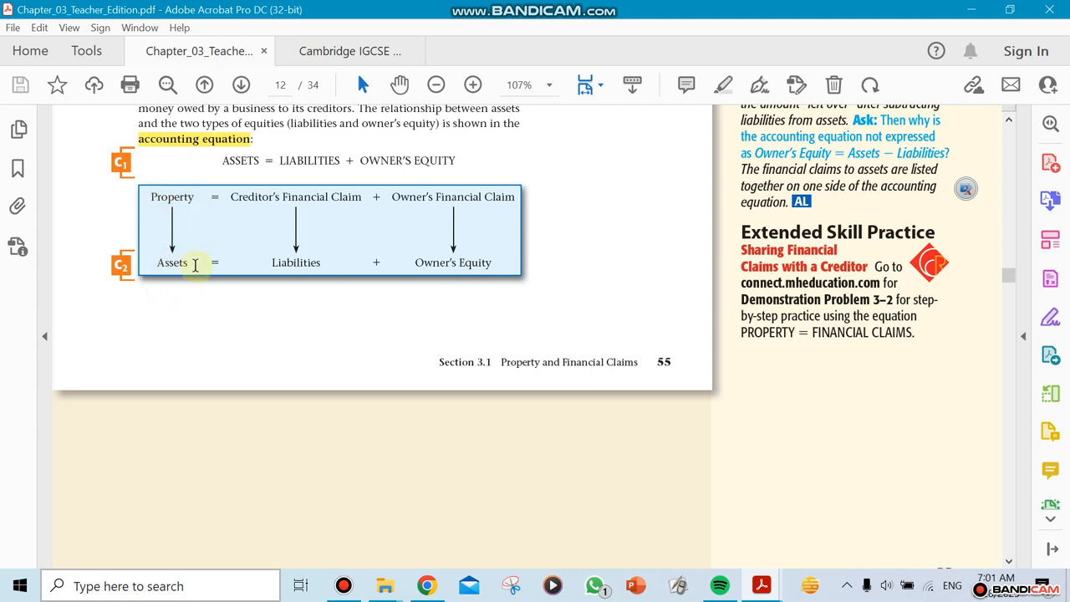
mouse_move(462, 301)
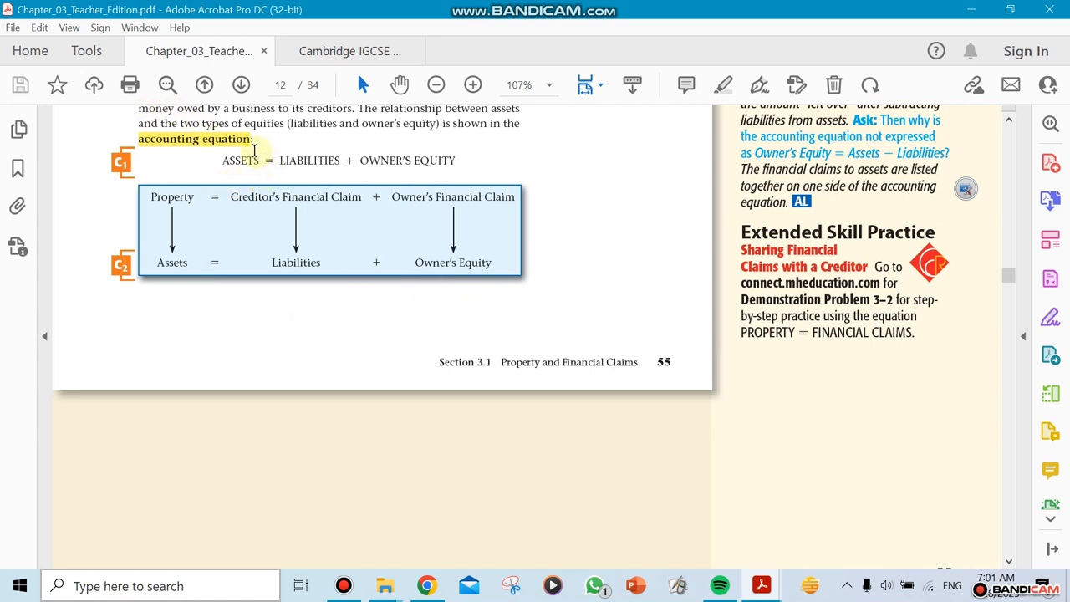
mouse_move(311, 175)
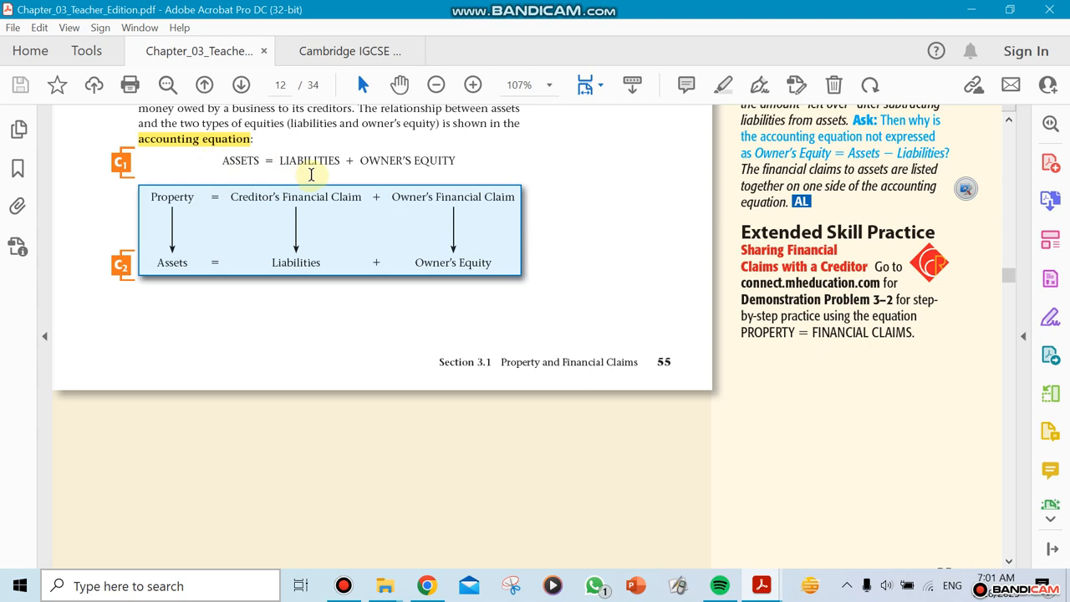
mouse_move(461, 186)
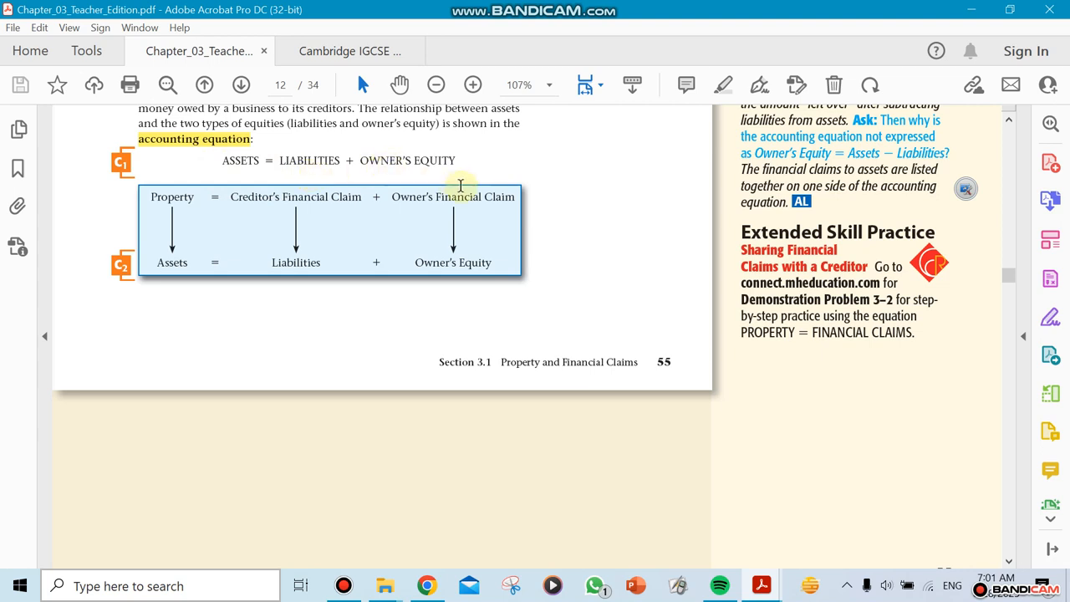
scroll("down", 3)
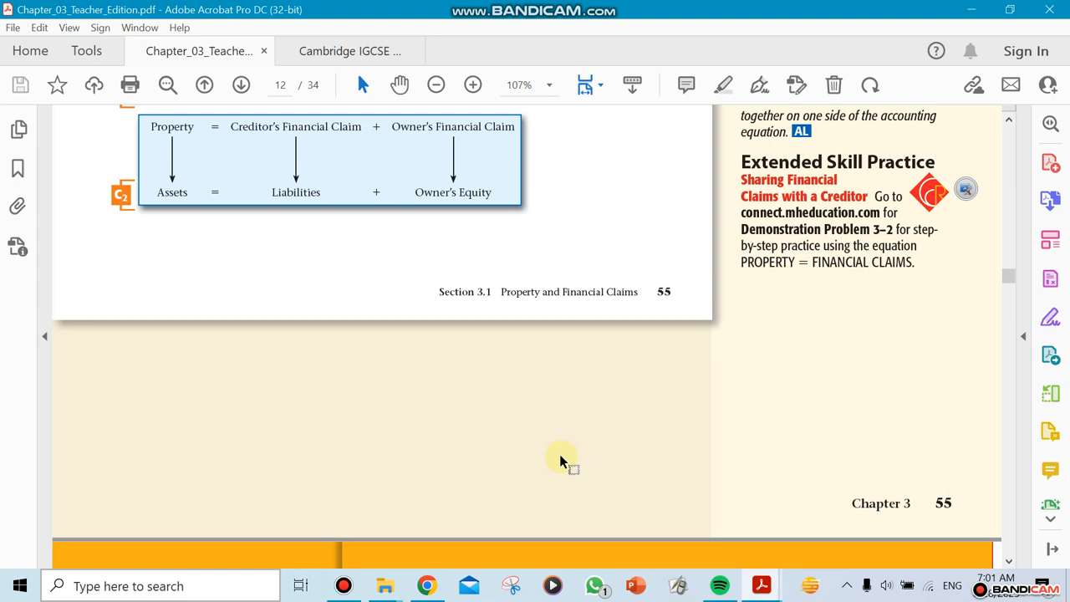
scroll("down", 3)
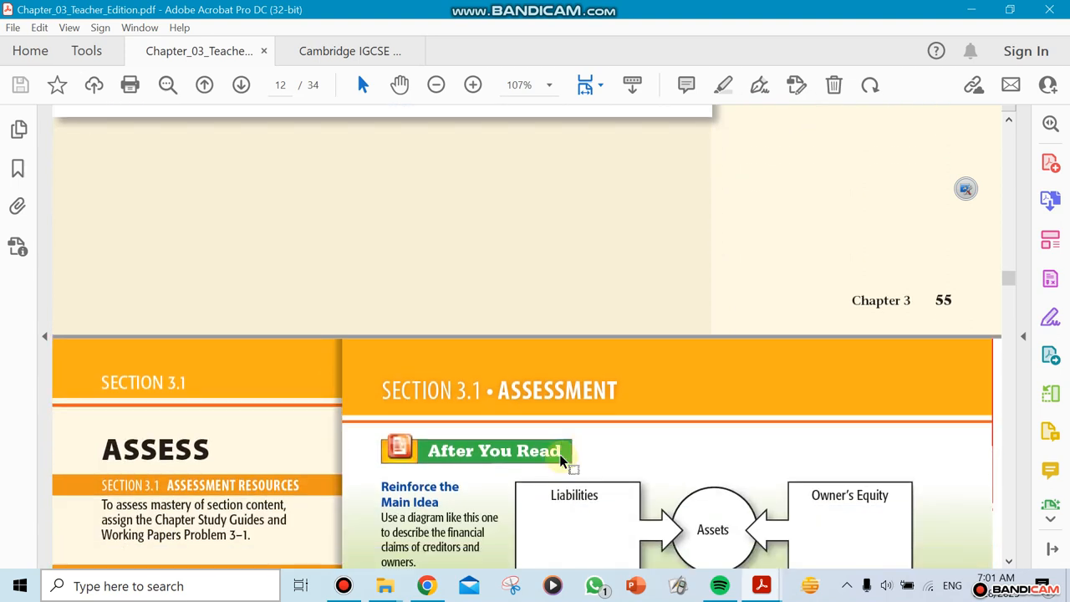